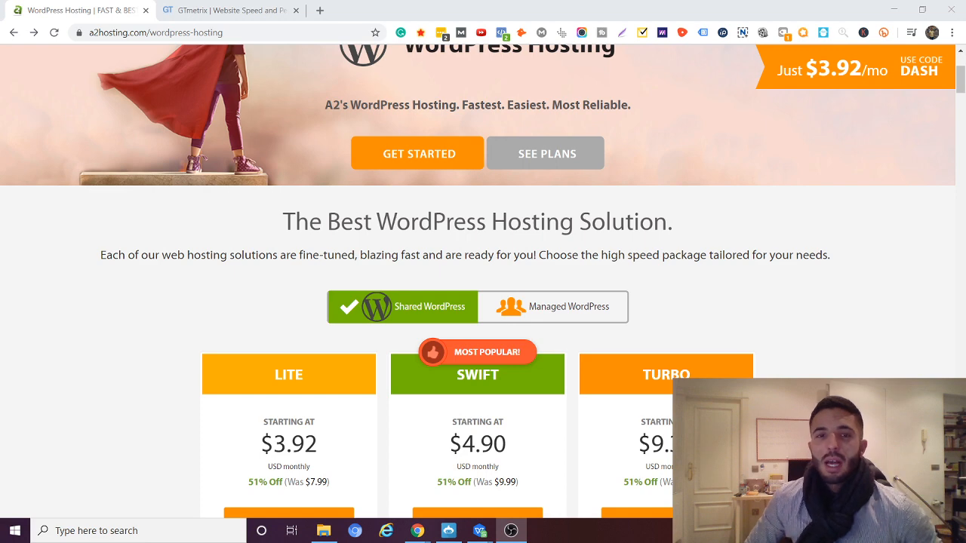
mouse_move(577, 196)
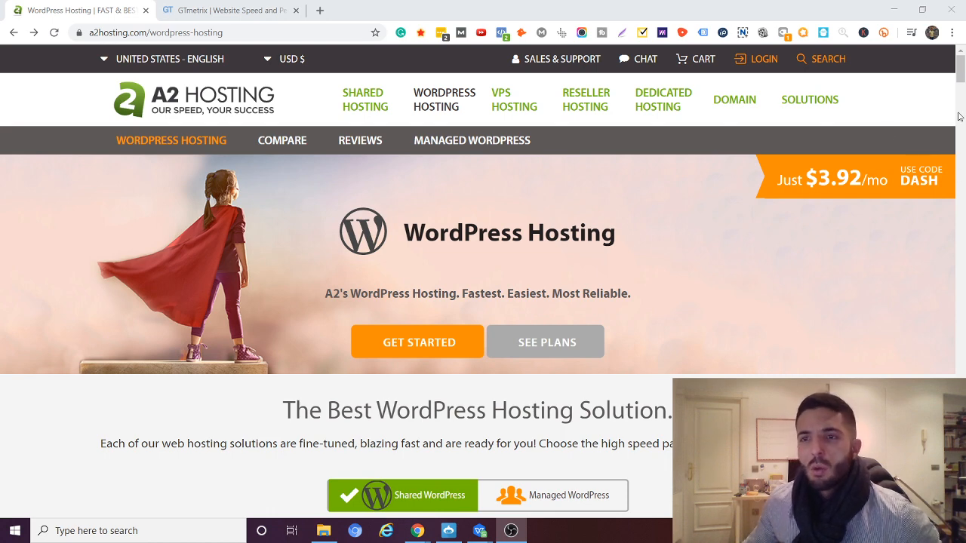
mouse_move(897, 142)
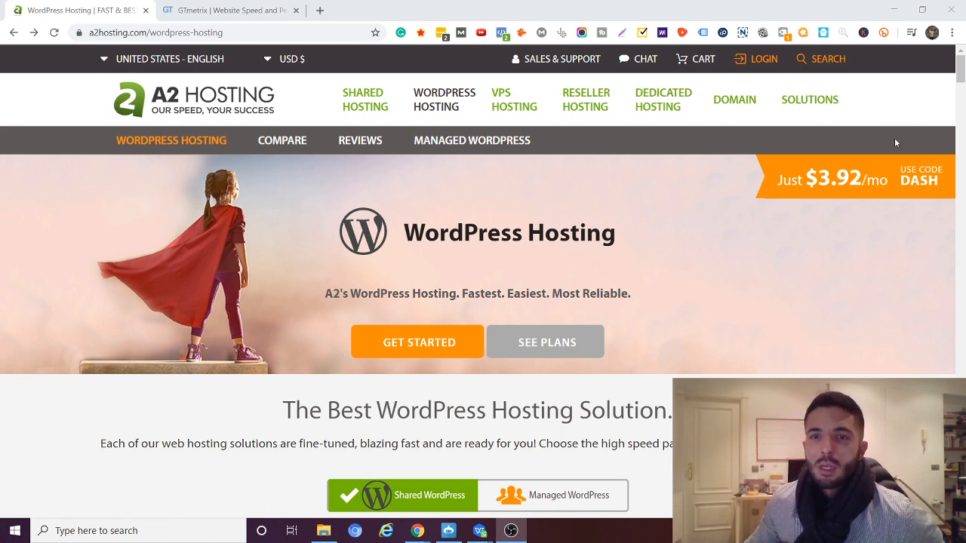
Review the hosting plans, noting Swift's Unlimited Websites, and choose the Swift plan to order
scroll(down, 3)
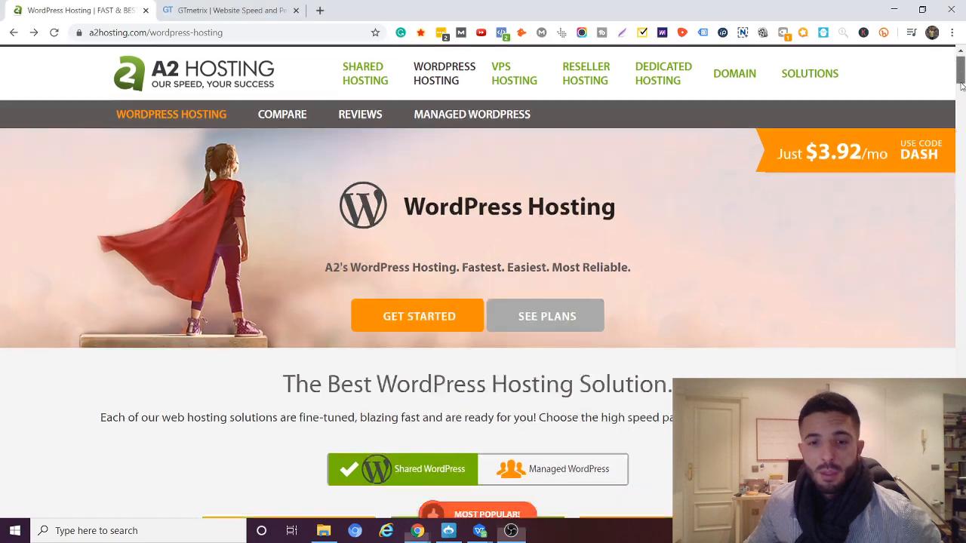
scroll(up, 3)
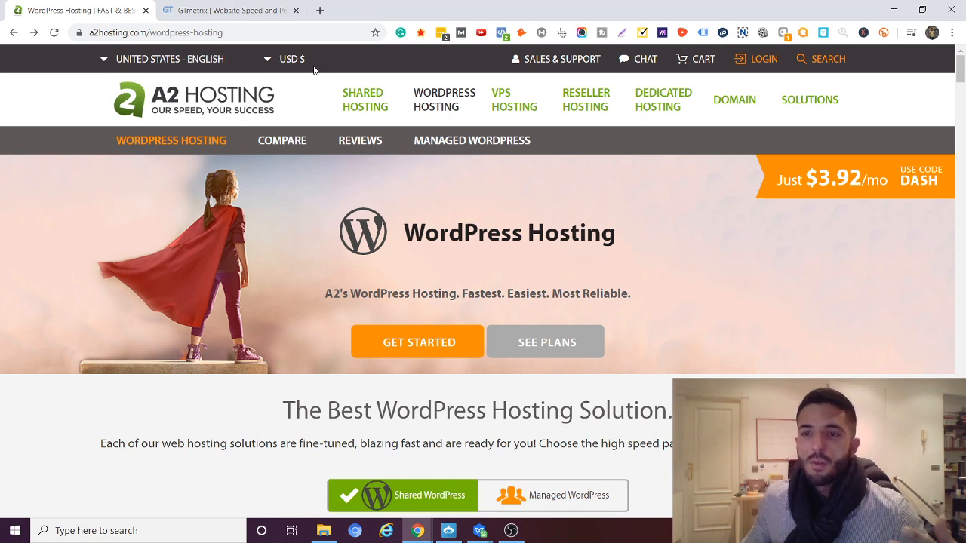
mouse_move(456, 203)
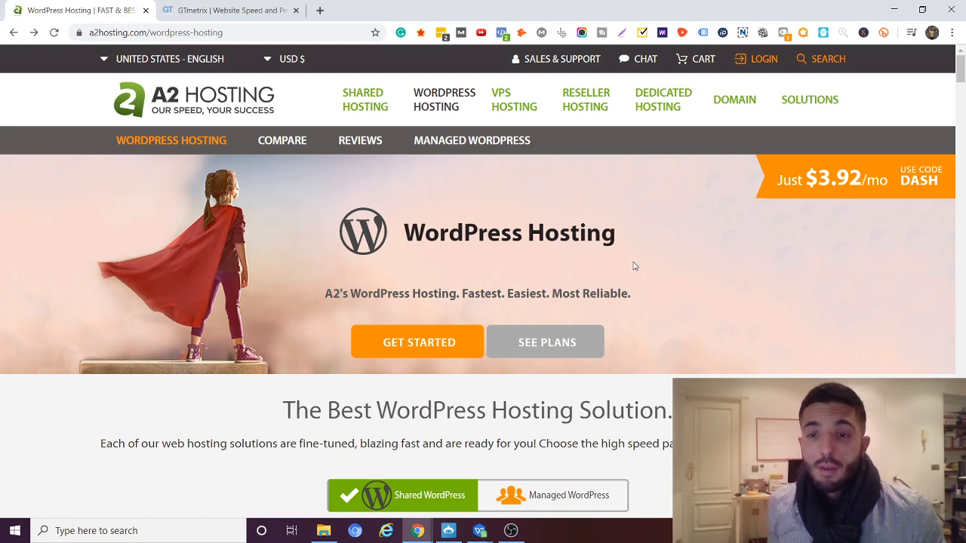
mouse_move(575, 47)
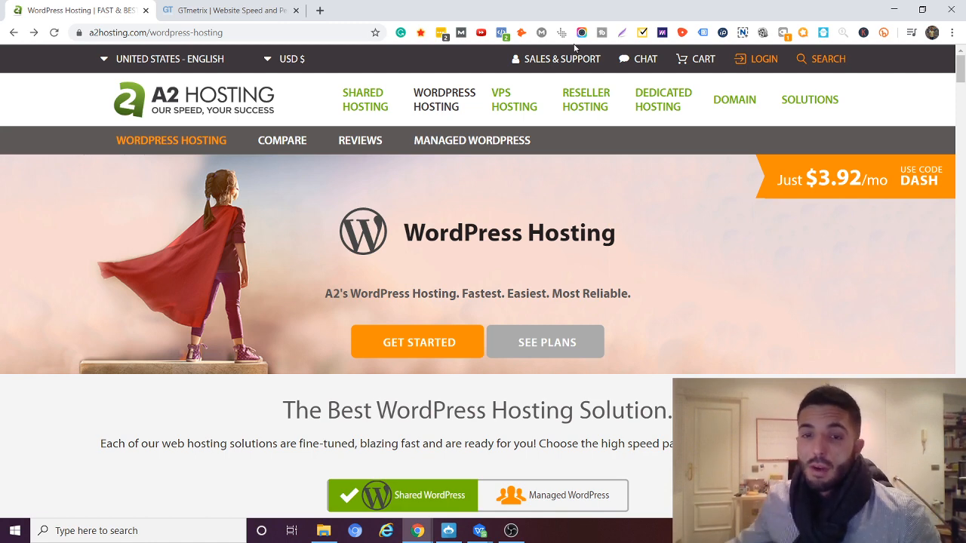
mouse_move(501, 92)
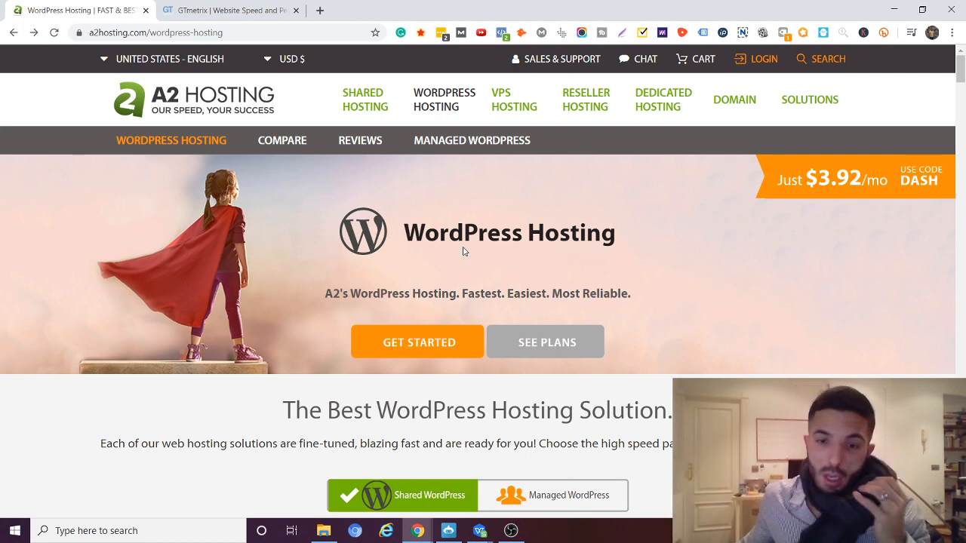
mouse_move(631, 239)
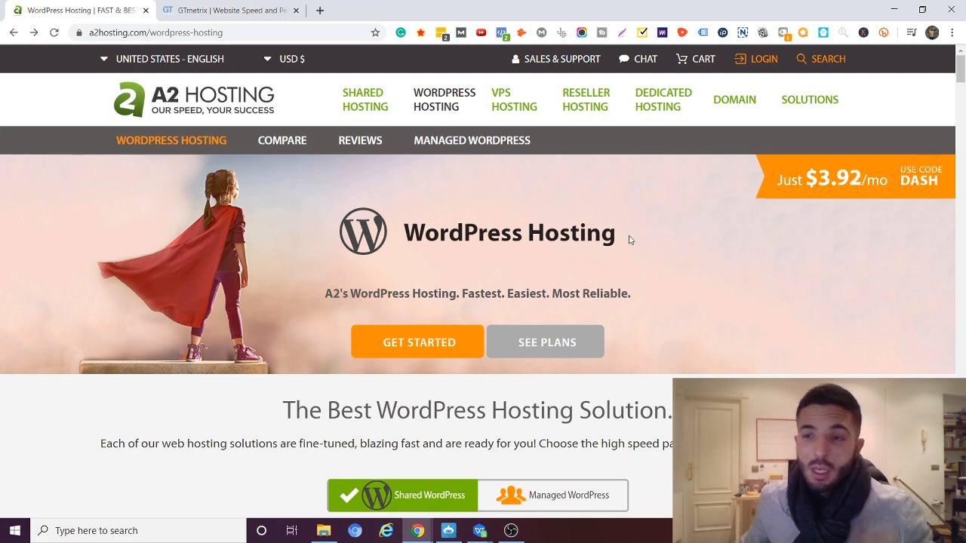
mouse_move(616, 220)
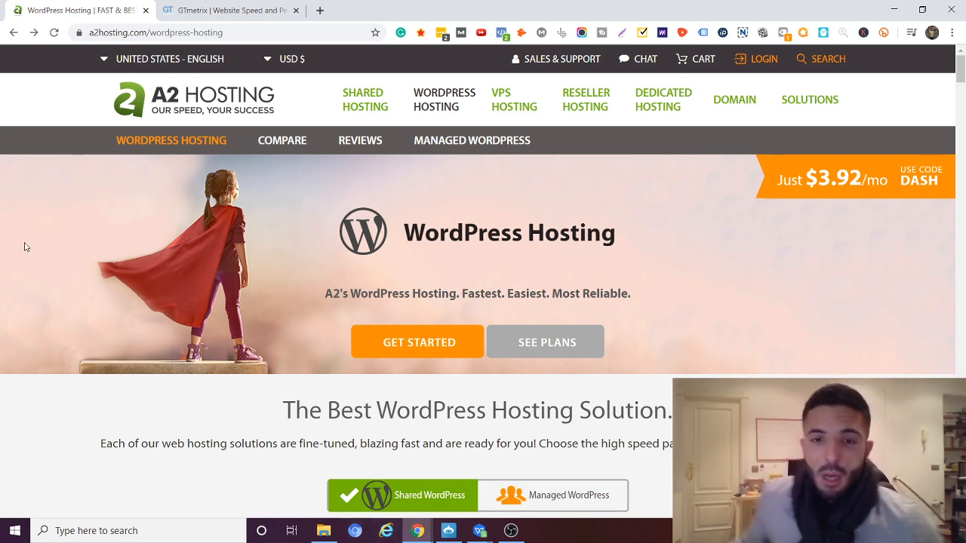
scroll(down, 3)
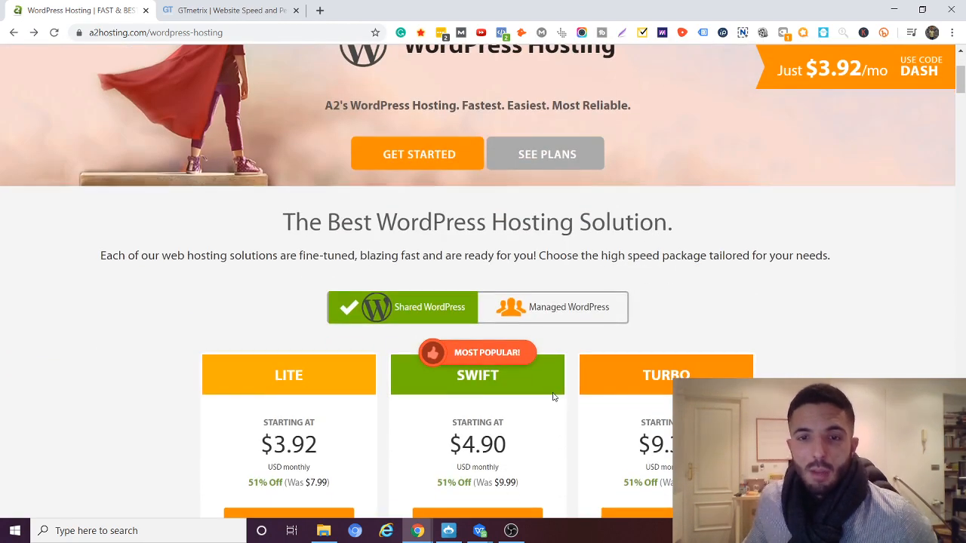
scroll(down, 3)
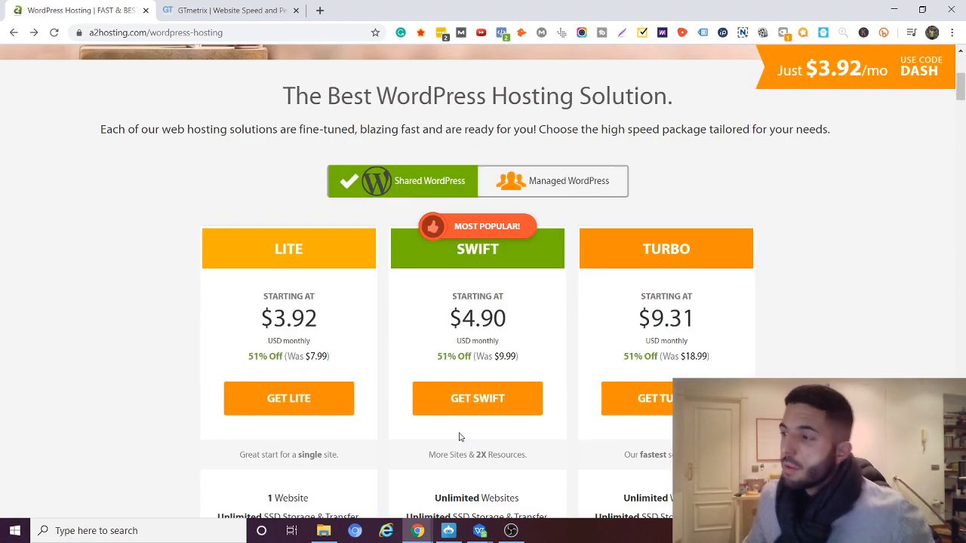
scroll(down, 3)
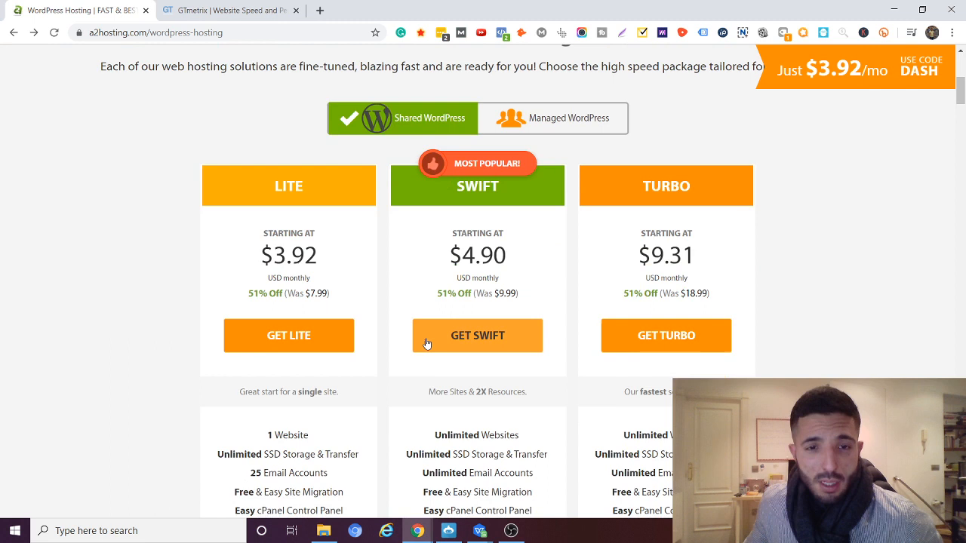
scroll(down, 3)
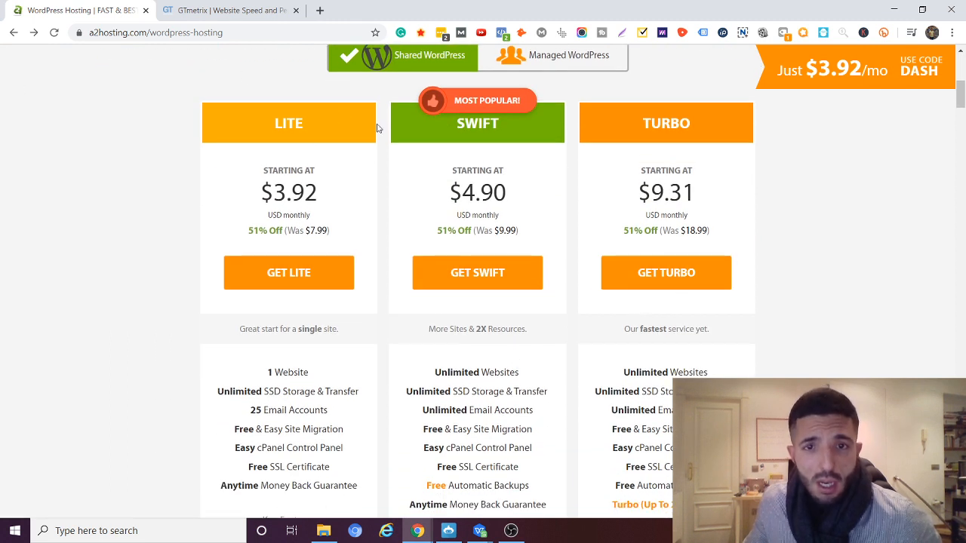
mouse_move(296, 260)
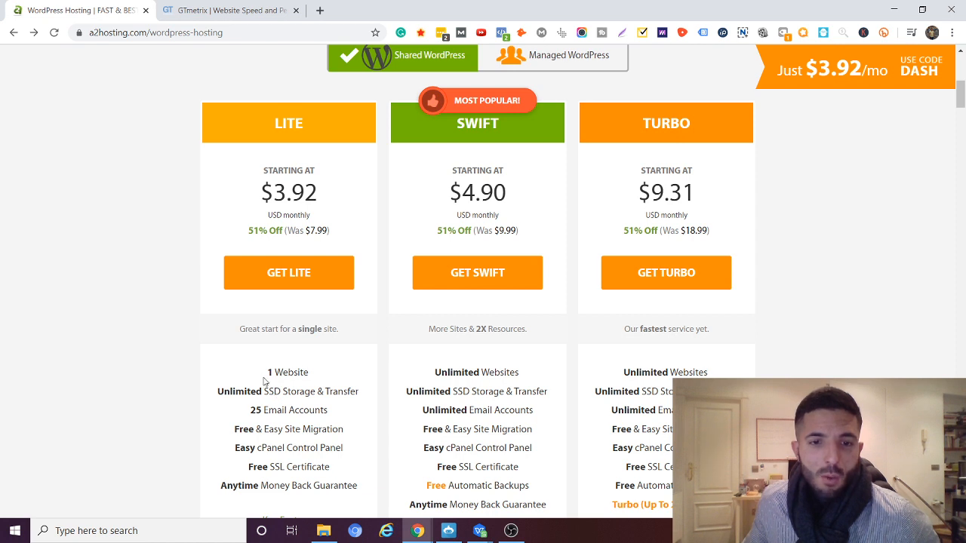
double_click(284, 371)
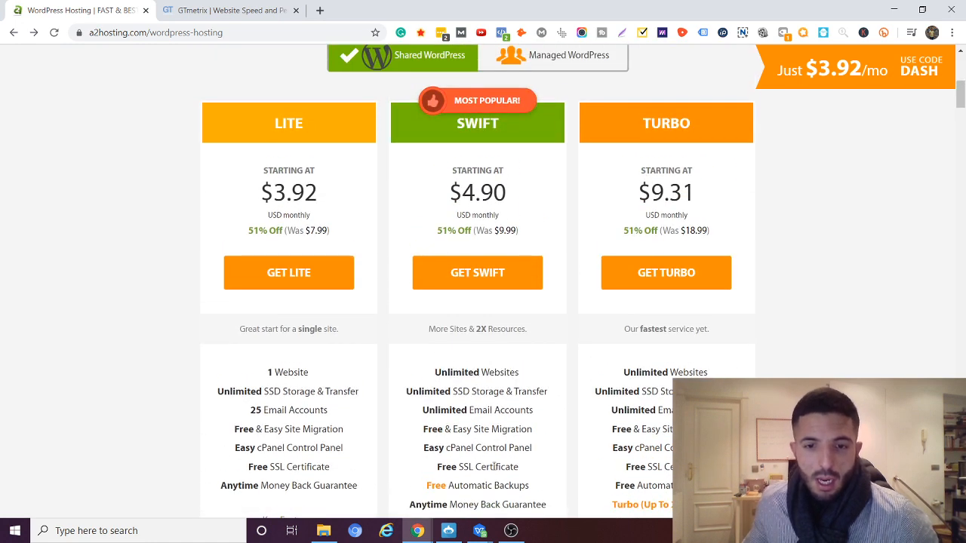
double_click(477, 486)
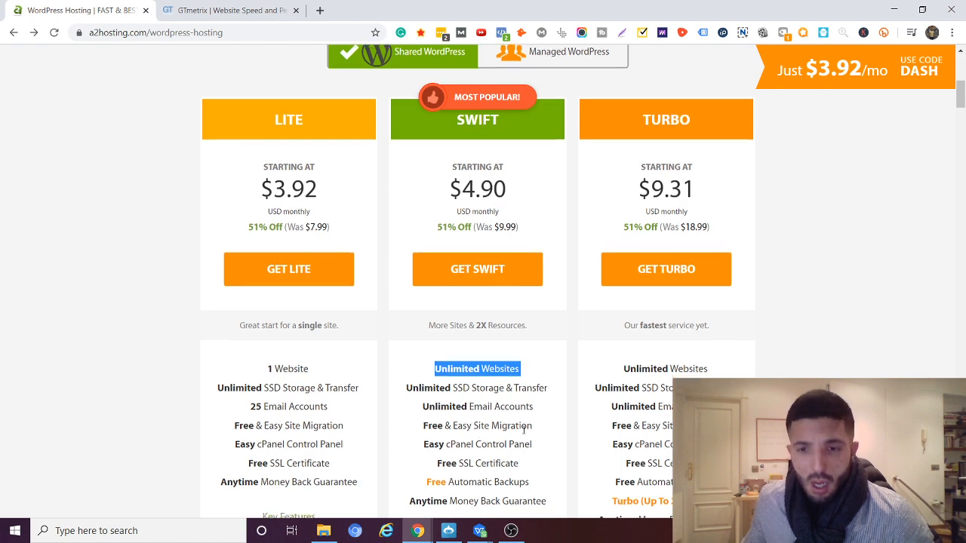
scroll(down, 3)
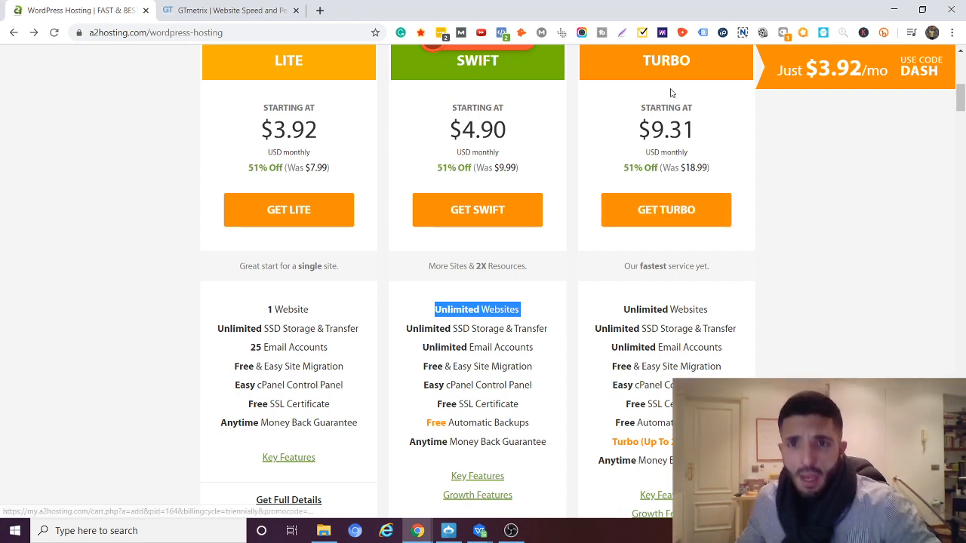
mouse_move(609, 441)
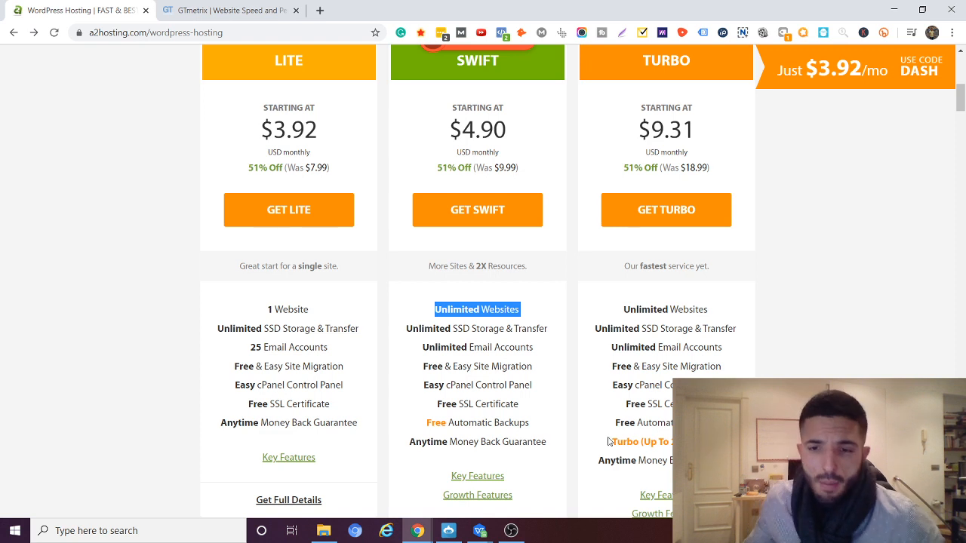
mouse_move(649, 381)
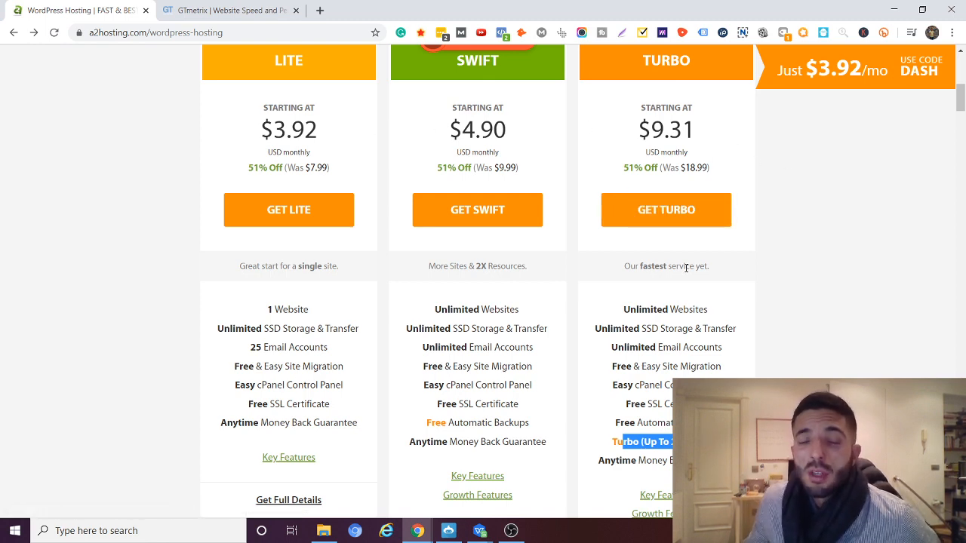
scroll(up, 3)
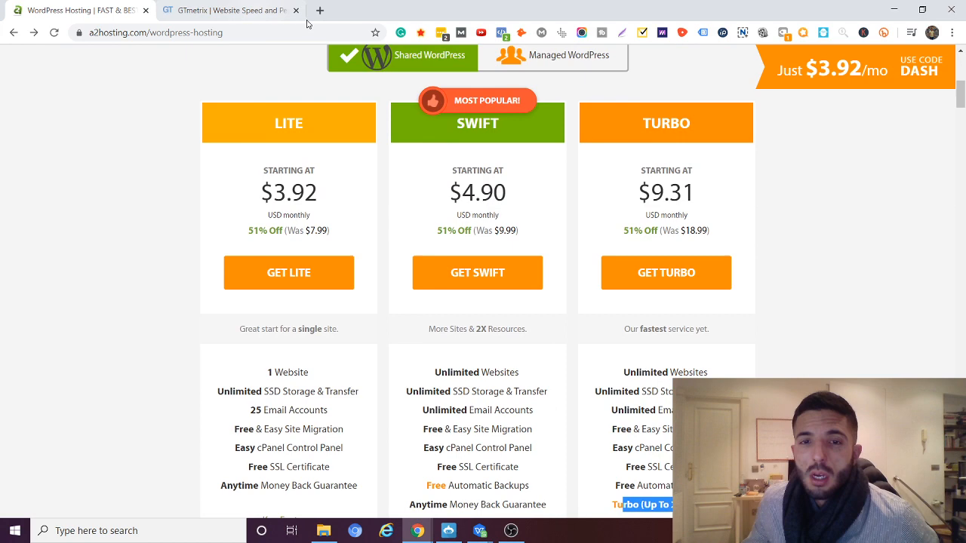
scroll(down, 3)
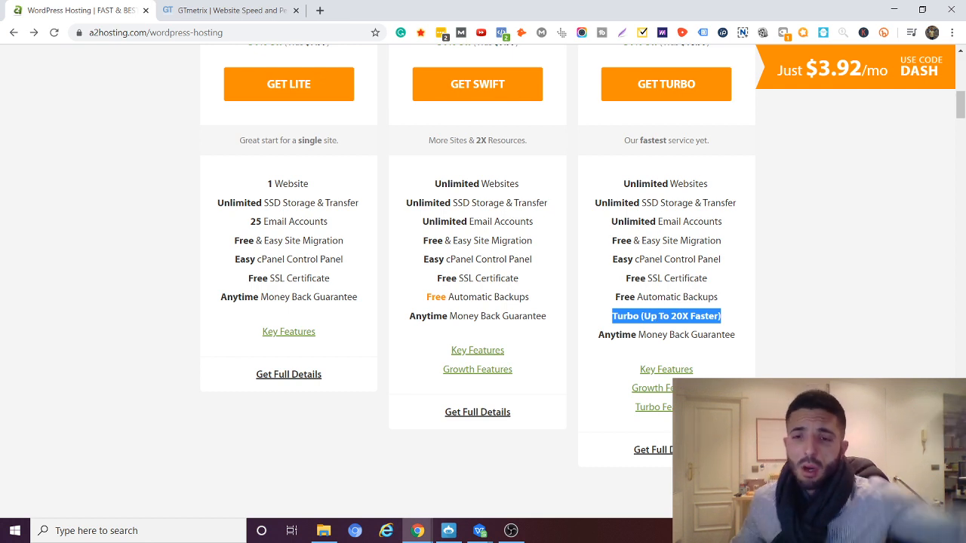
mouse_move(757, 368)
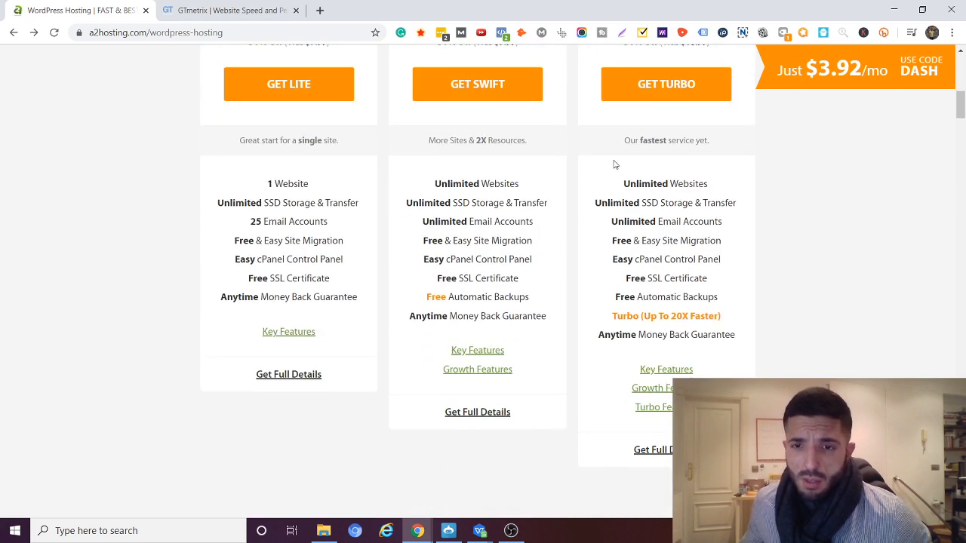
scroll(up, 3)
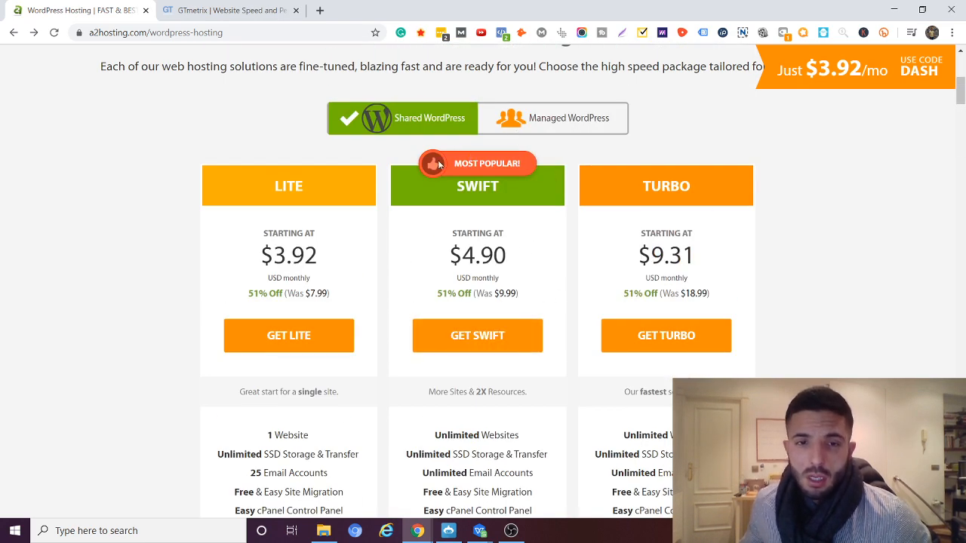
mouse_move(400, 24)
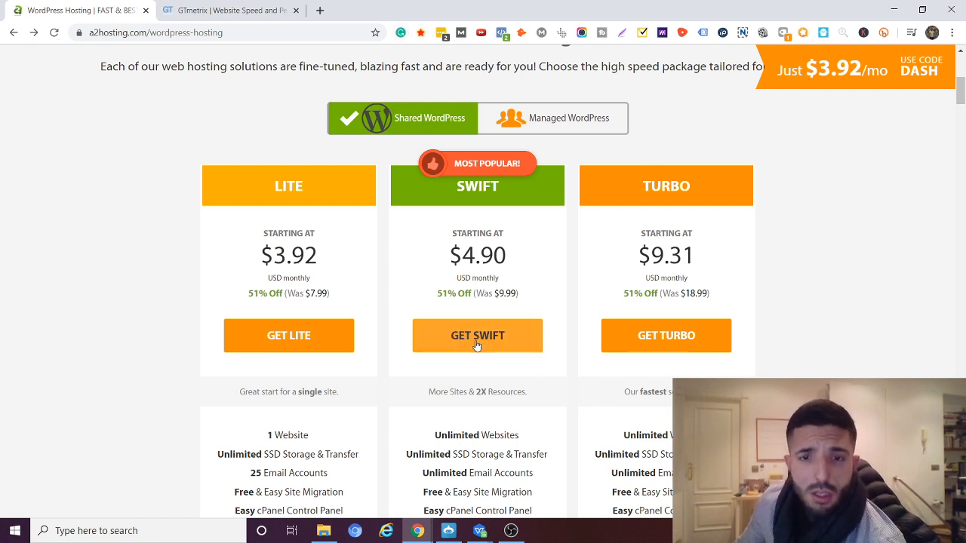
click(477, 335)
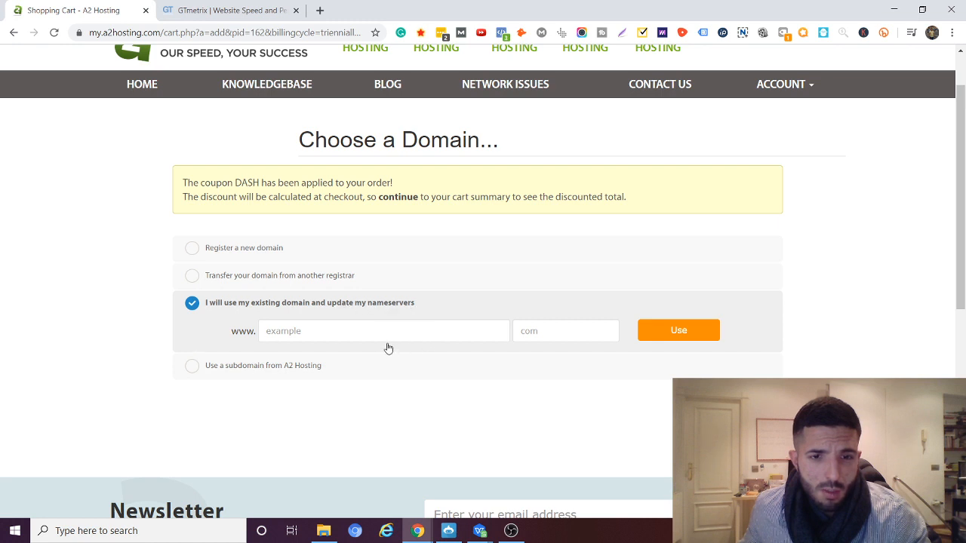
Use my existing domain samuellozano.es for the order and submit it for verification
click(383, 331)
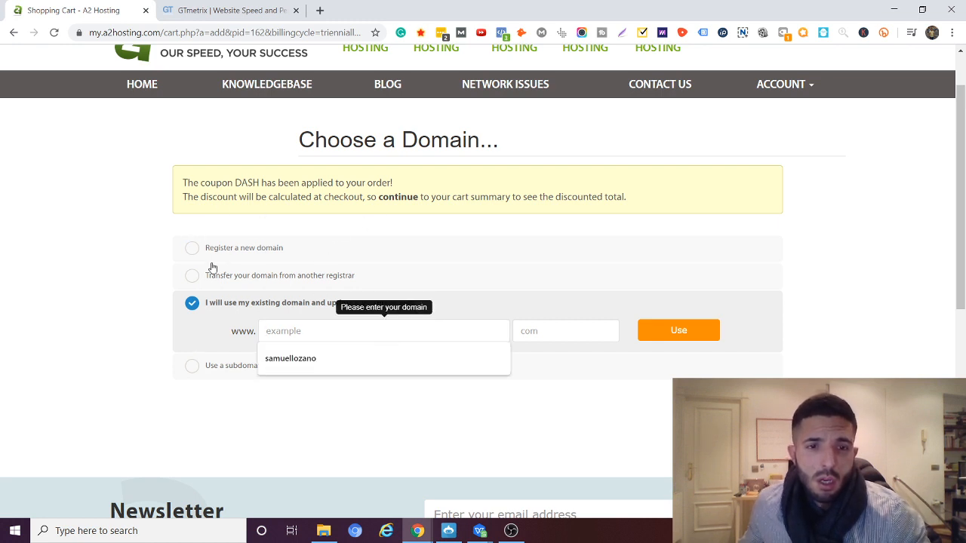
click(290, 358)
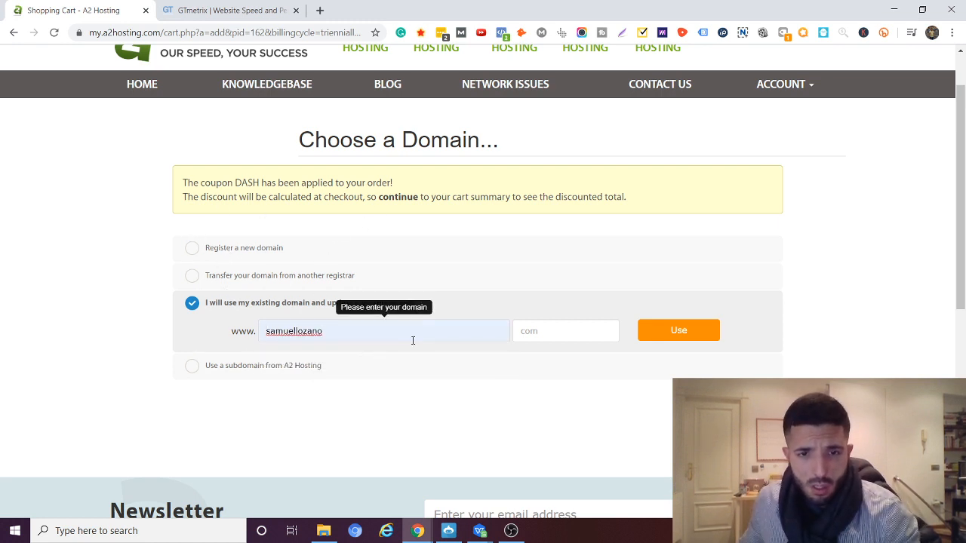
text(.e)
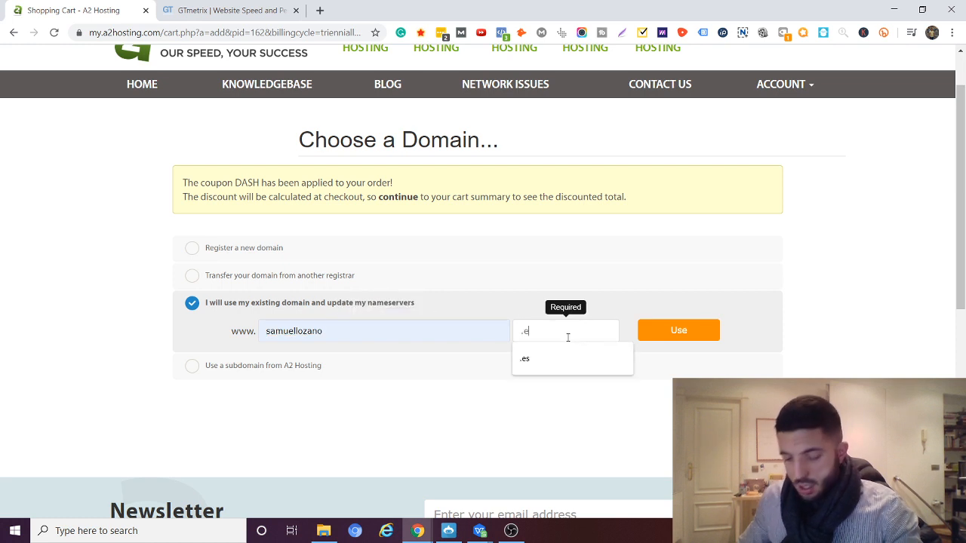
click(524, 359)
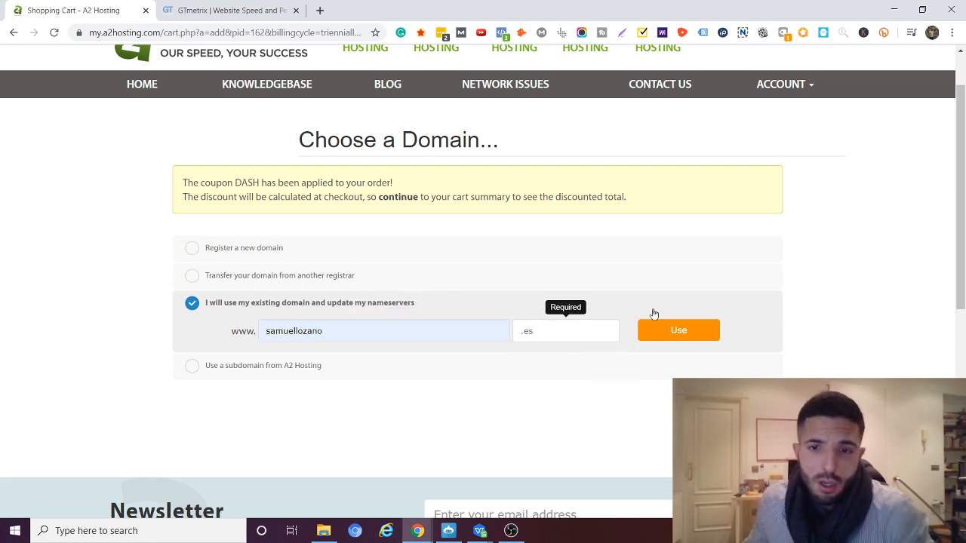
click(679, 329)
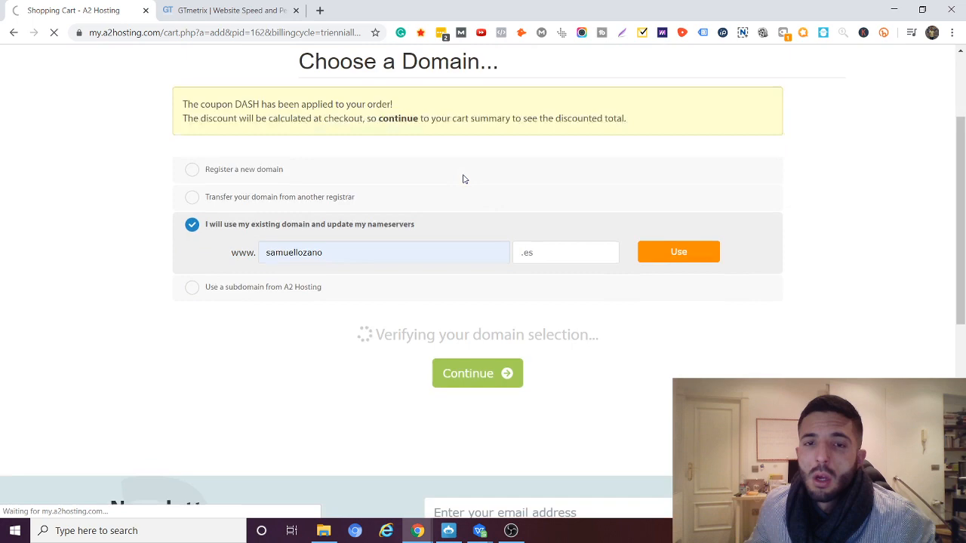
Continue to the Swift configuration and review the Order Summary showing coupon DASH and the $176.22 total
click(477, 373)
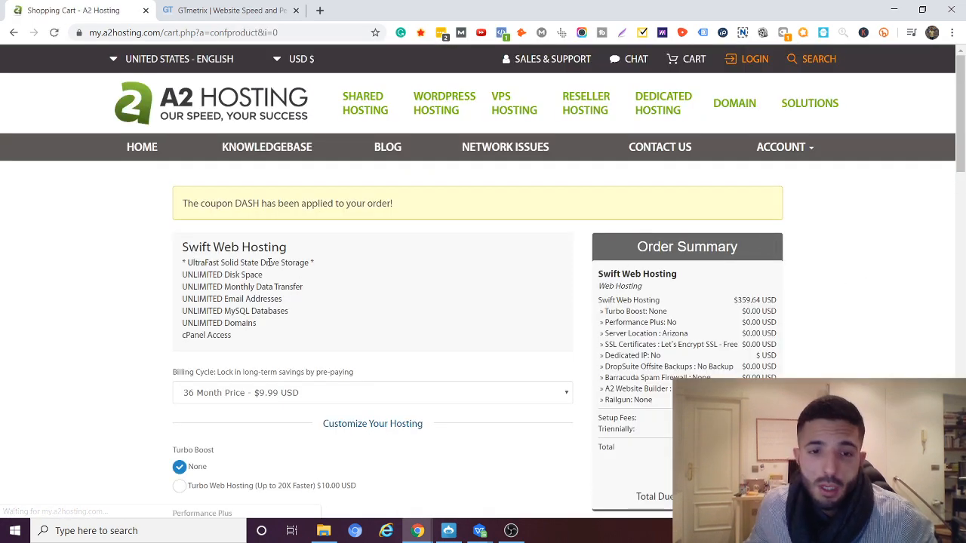
scroll(down, 3)
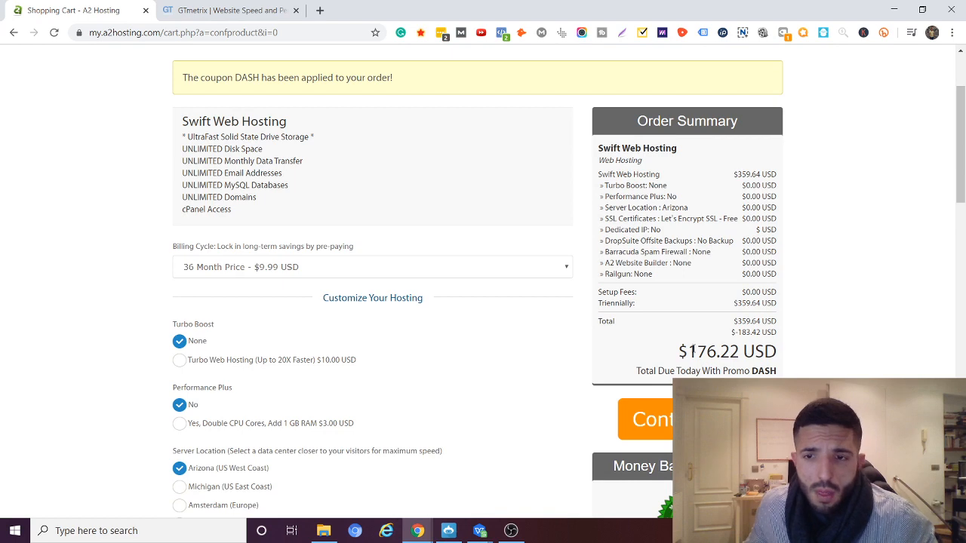
scroll(up, 3)
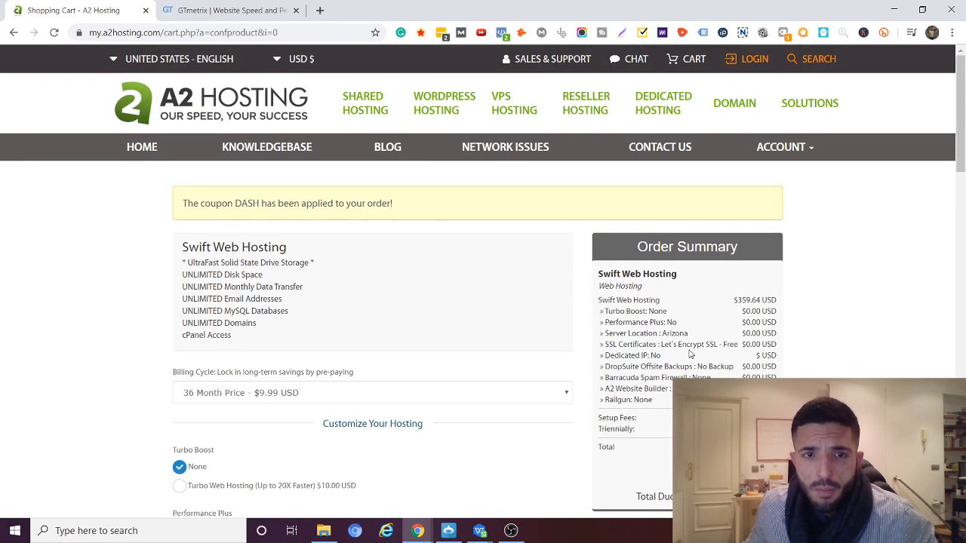
mouse_move(237, 205)
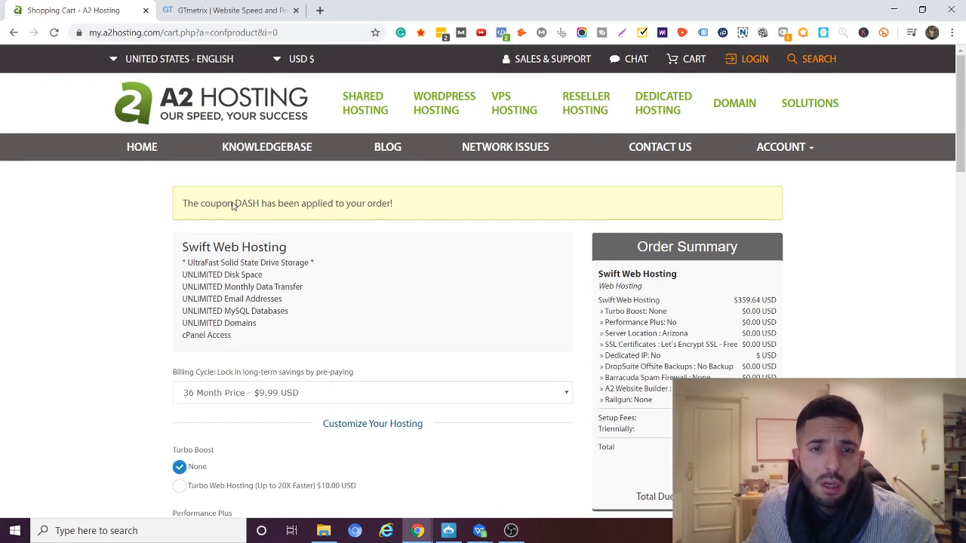
mouse_move(456, 254)
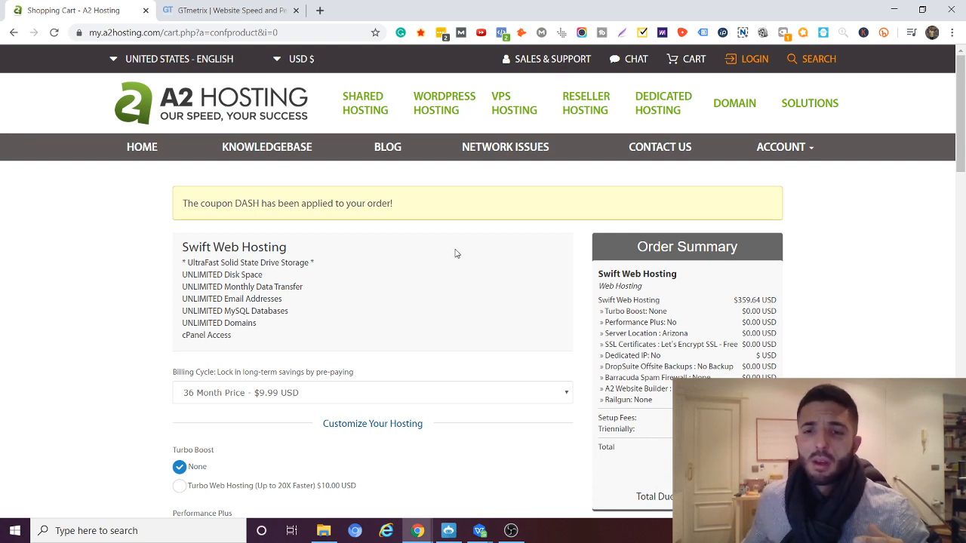
mouse_move(426, 240)
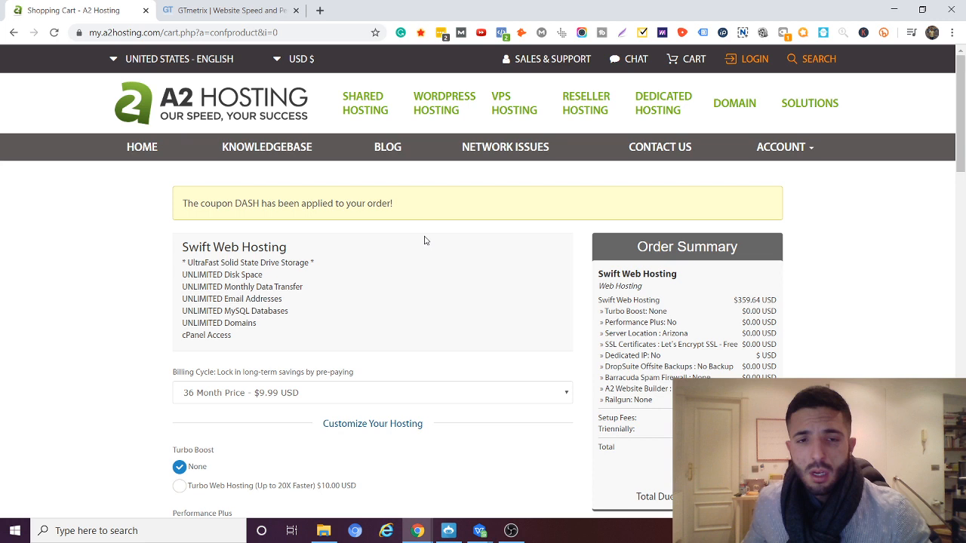
double_click(244, 204)
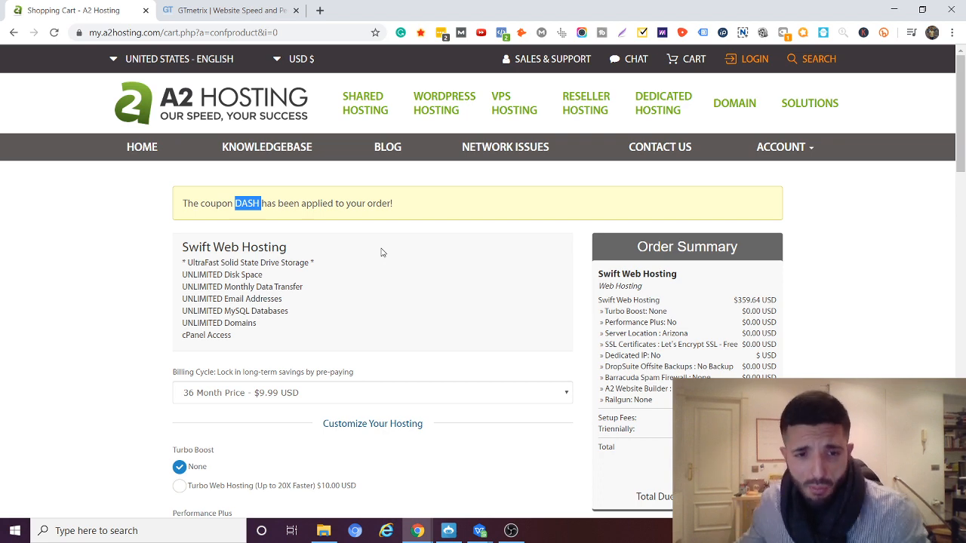
scroll(down, 3)
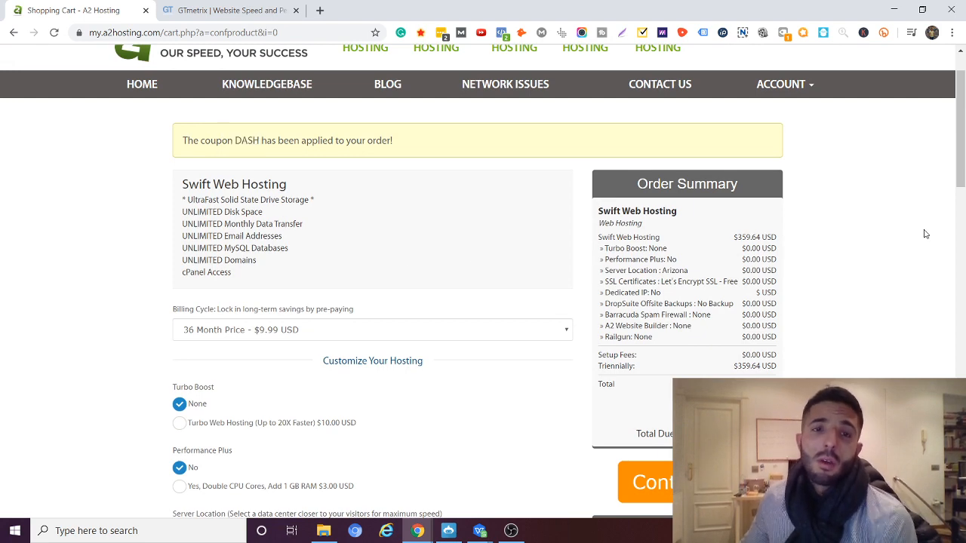
scroll(down, 3)
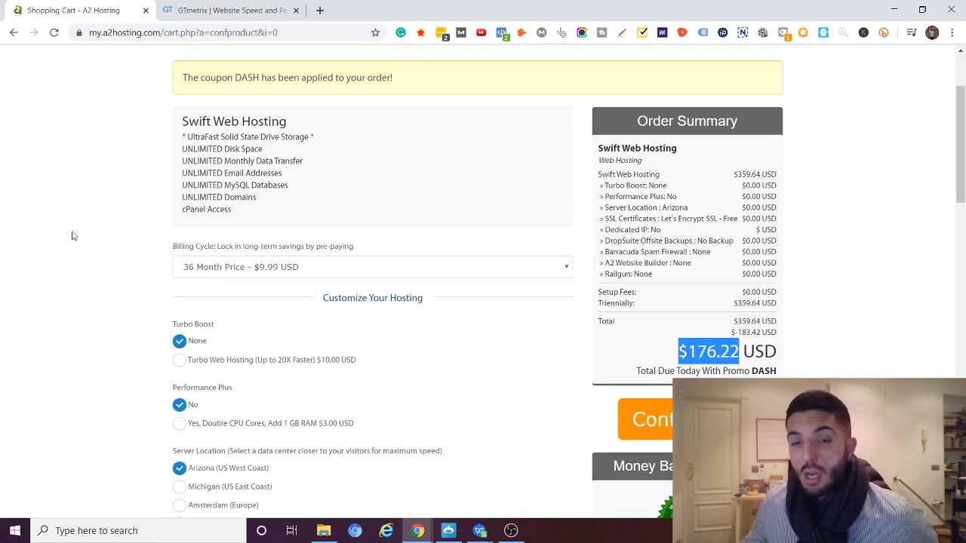
mouse_move(355, 223)
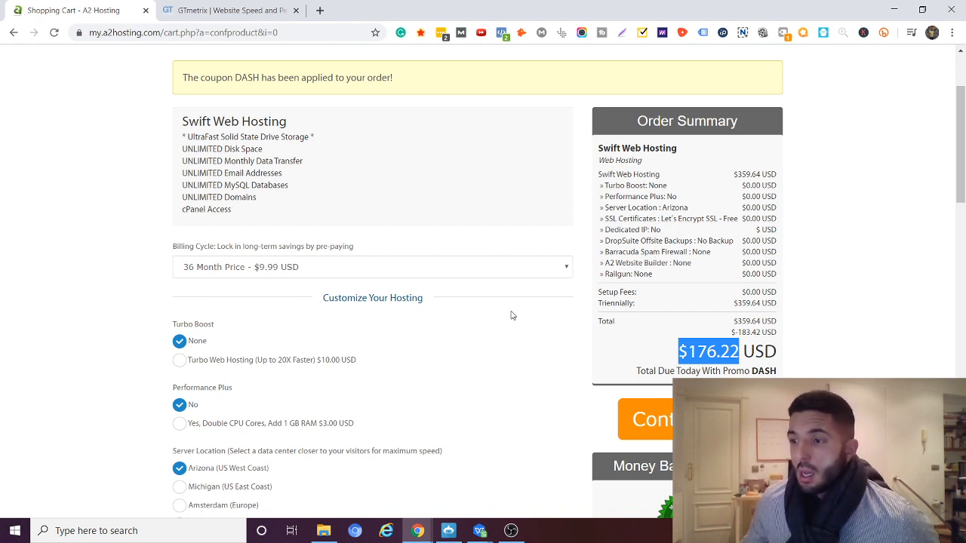
mouse_move(415, 283)
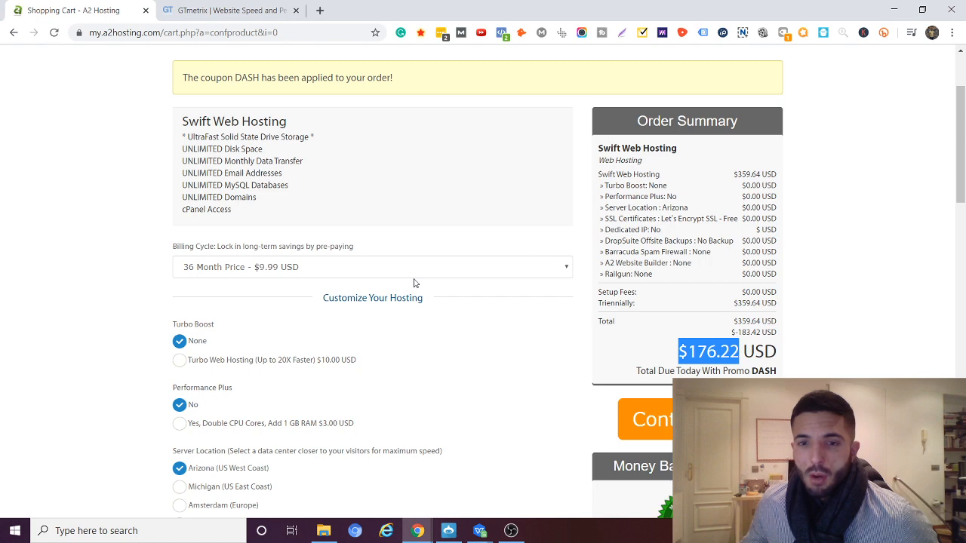
mouse_move(242, 232)
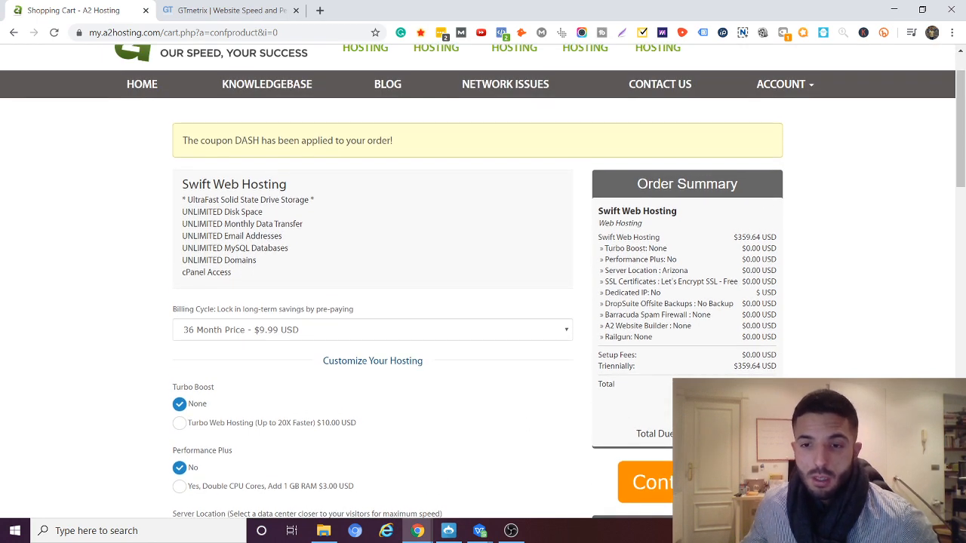
Compare the 1-month and 12-month billing cycles and keep 12 Month Price - $10.99 USD, $64.62 due with DASH
click(372, 329)
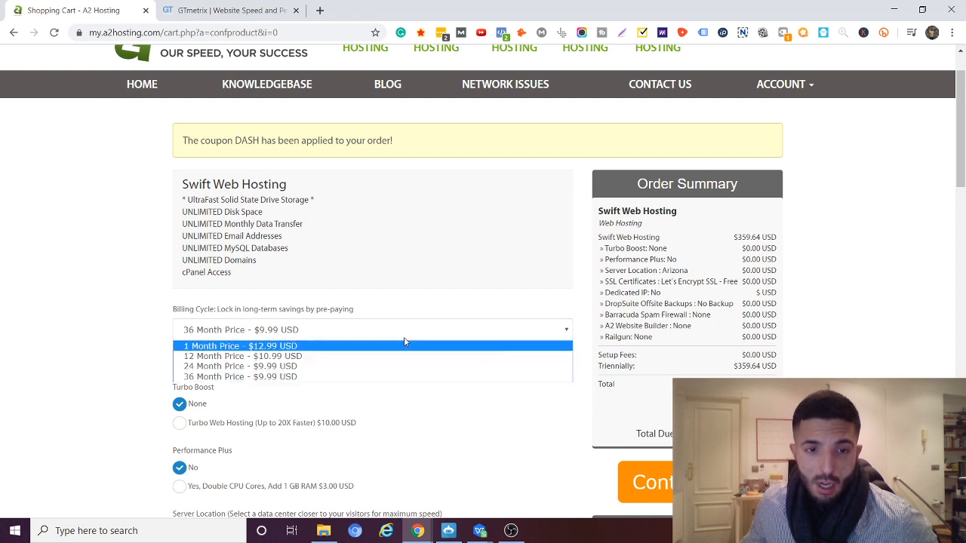
click(240, 356)
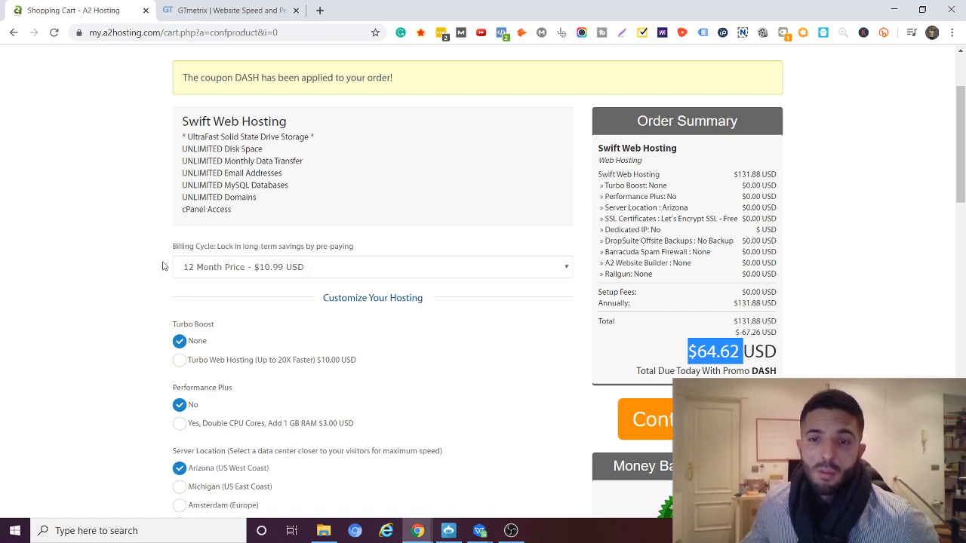
mouse_move(341, 269)
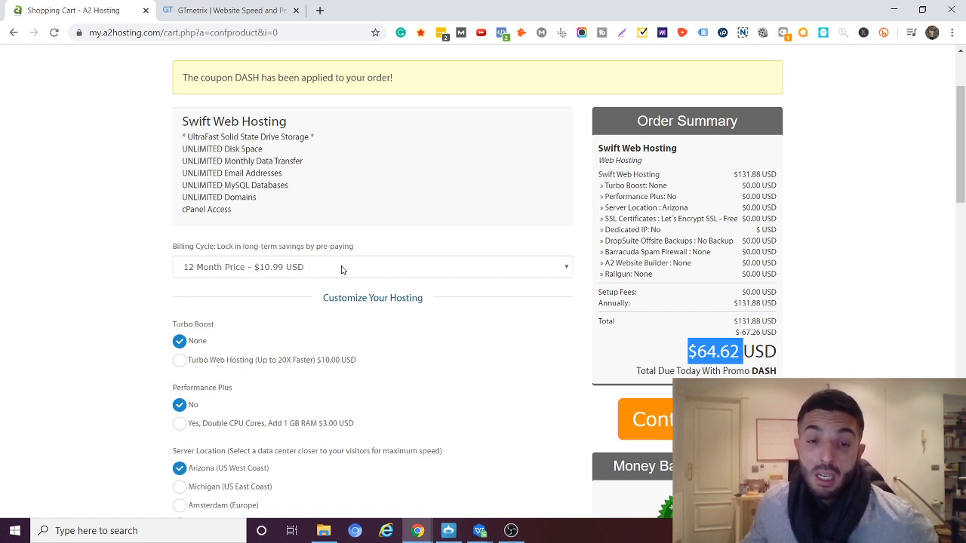
click(371, 265)
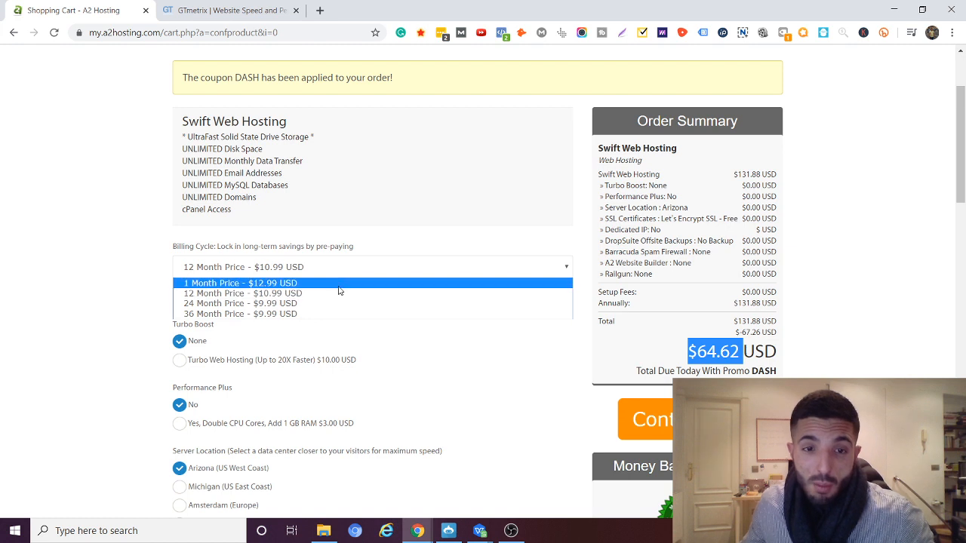
click(239, 283)
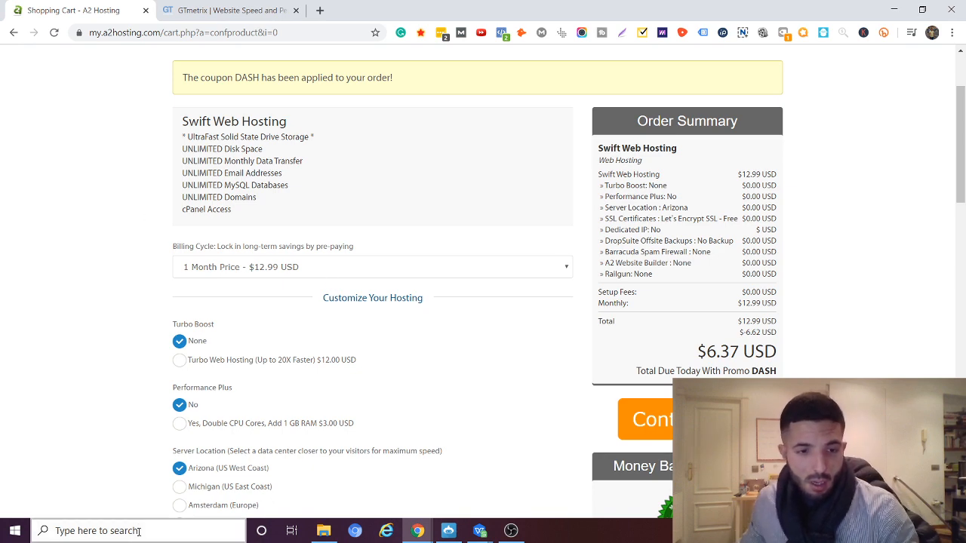
text(calculator)
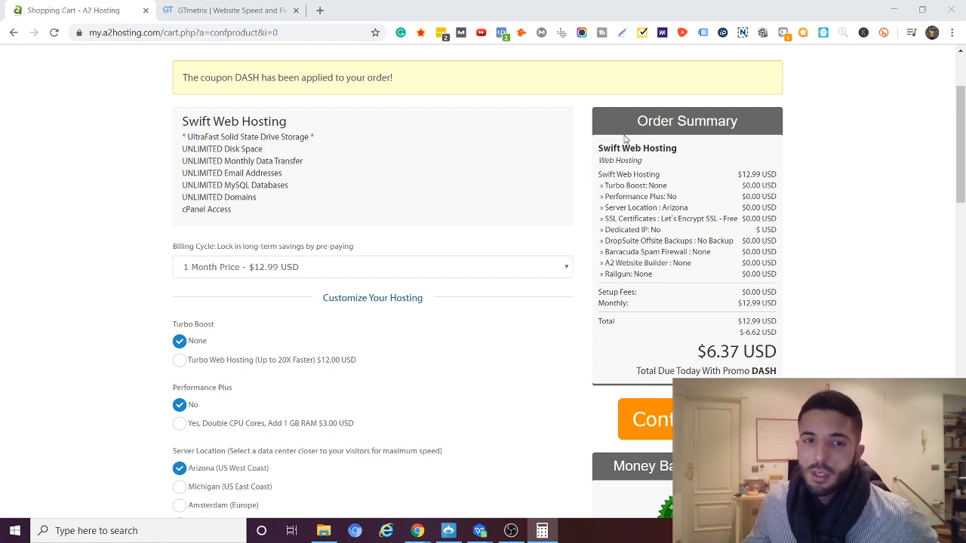
click(371, 265)
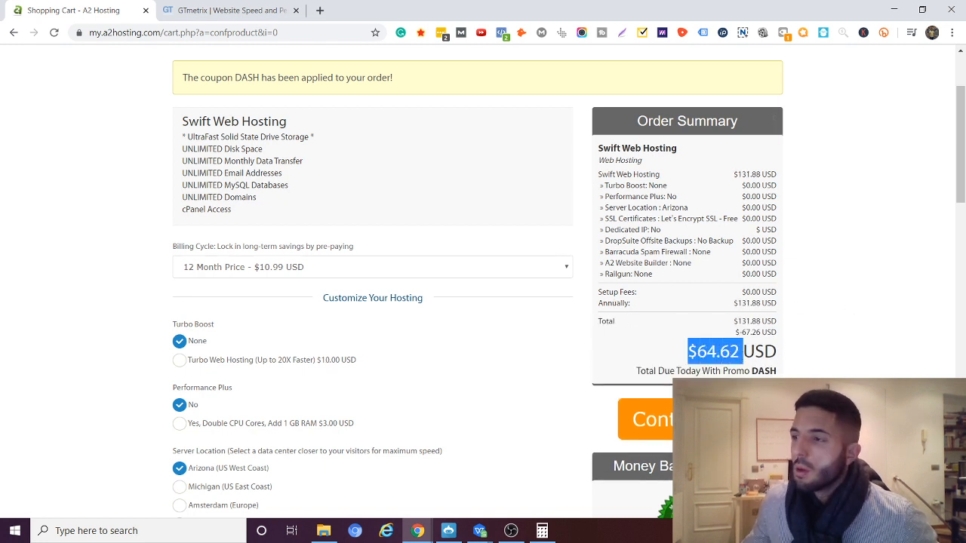
mouse_move(249, 273)
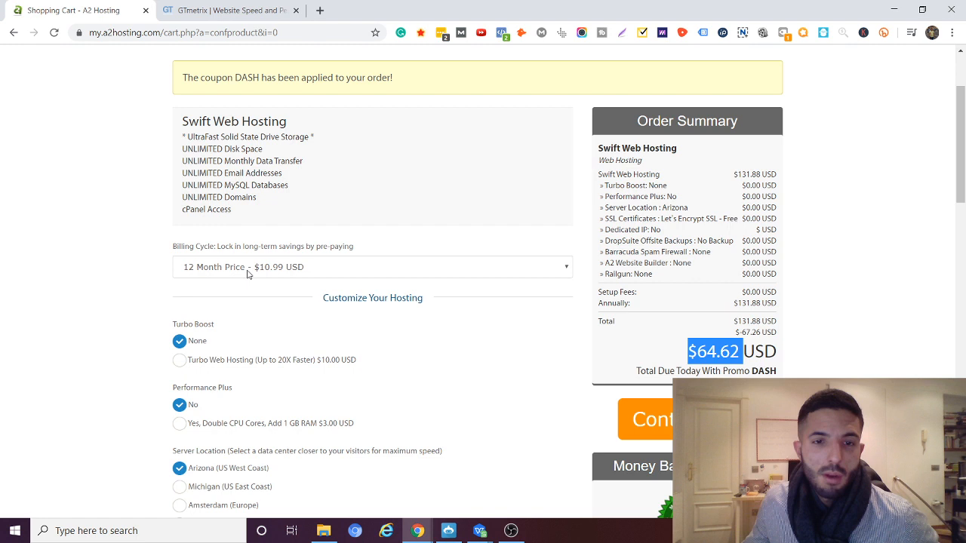
mouse_move(218, 291)
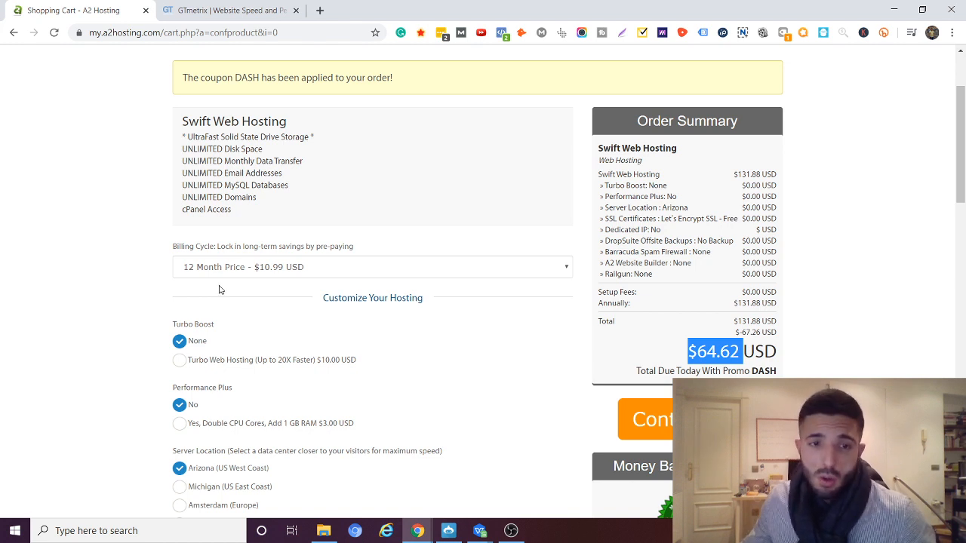
click(371, 266)
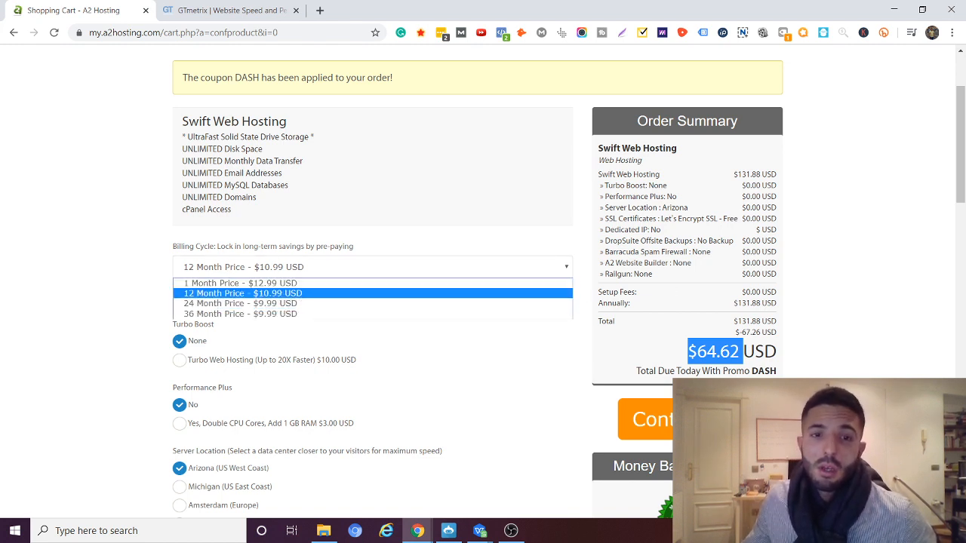
scroll(down, 3)
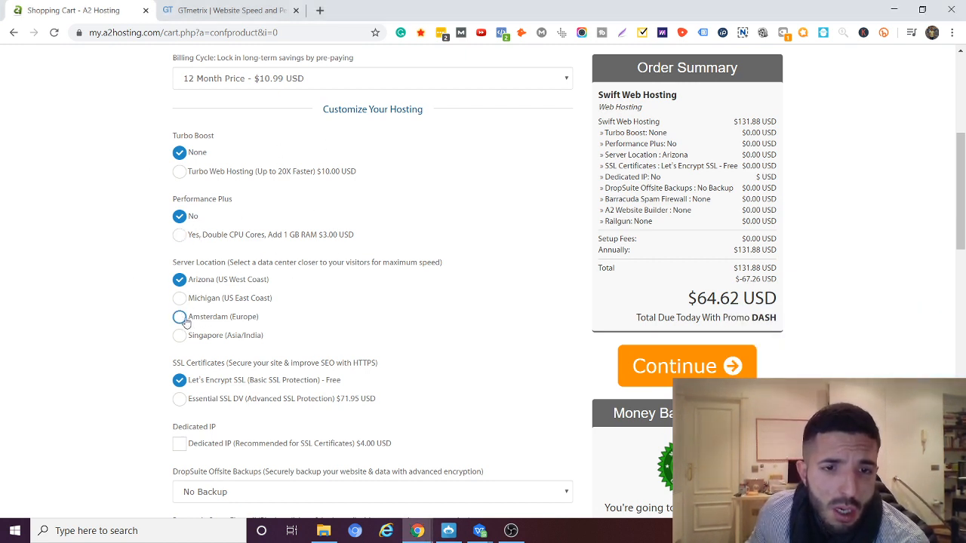
Choose Amsterdam (Europe) as the server location and review the remaining options
click(179, 317)
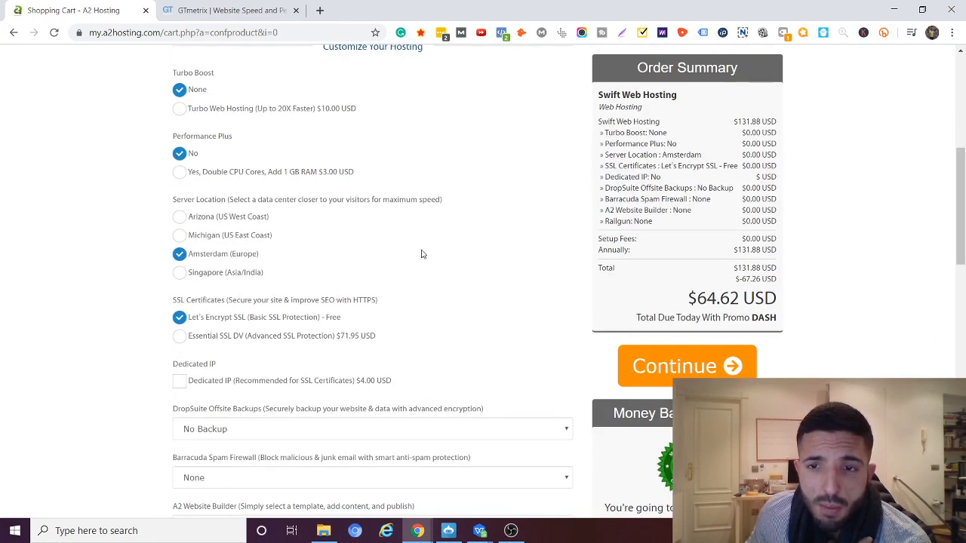
scroll(down, 3)
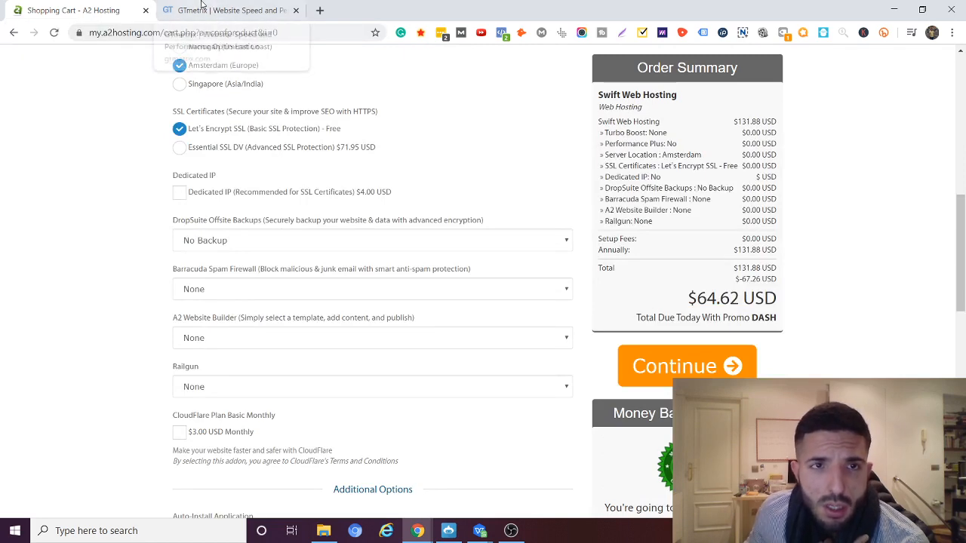
scroll(down, 3)
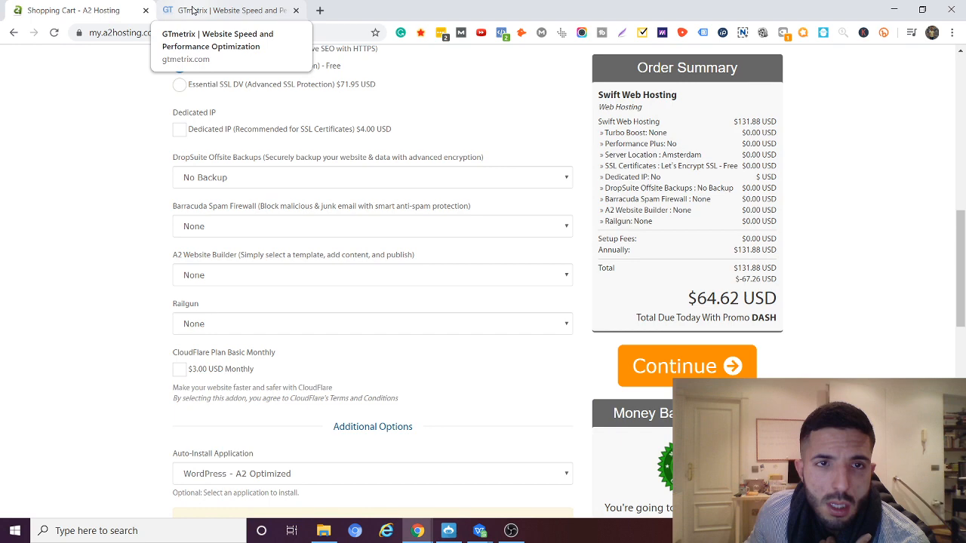
click(227, 11)
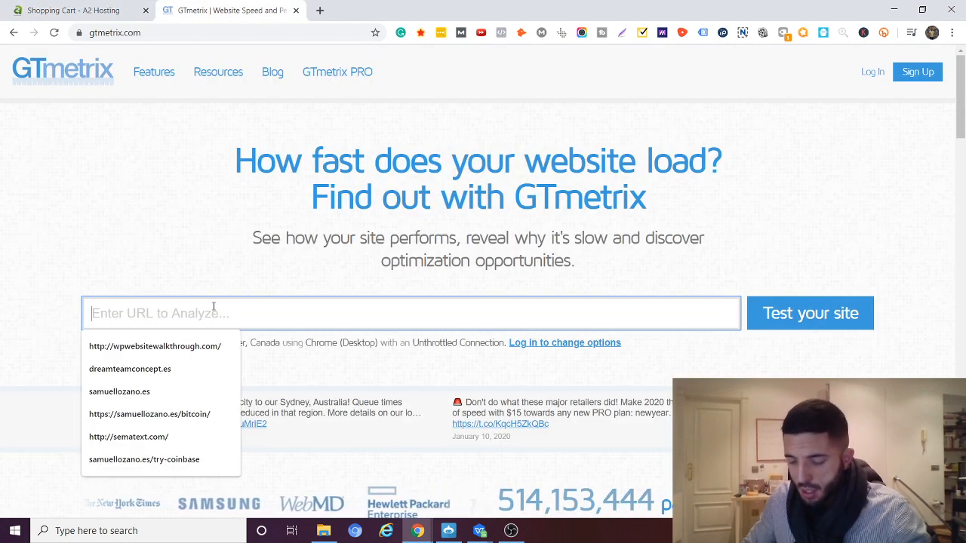
text(wo)
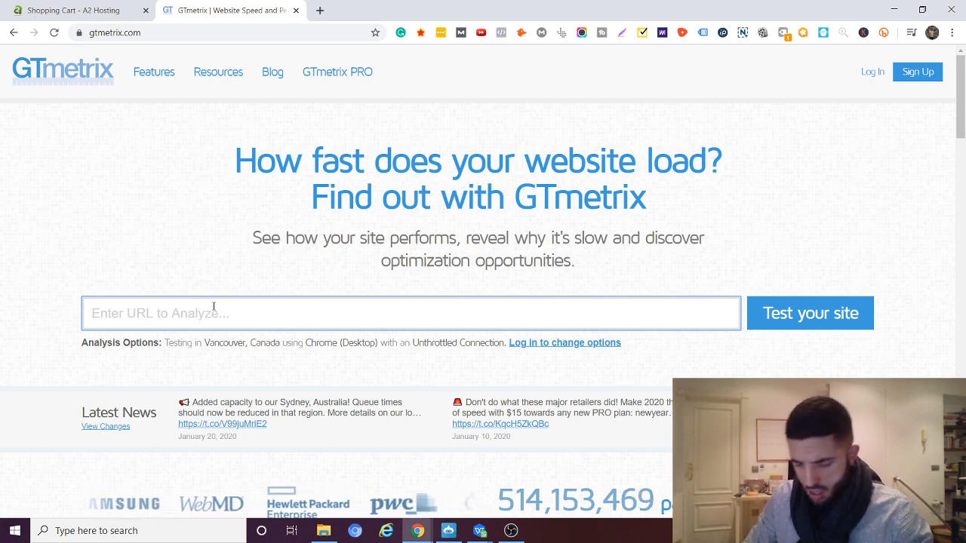
text(villasp)
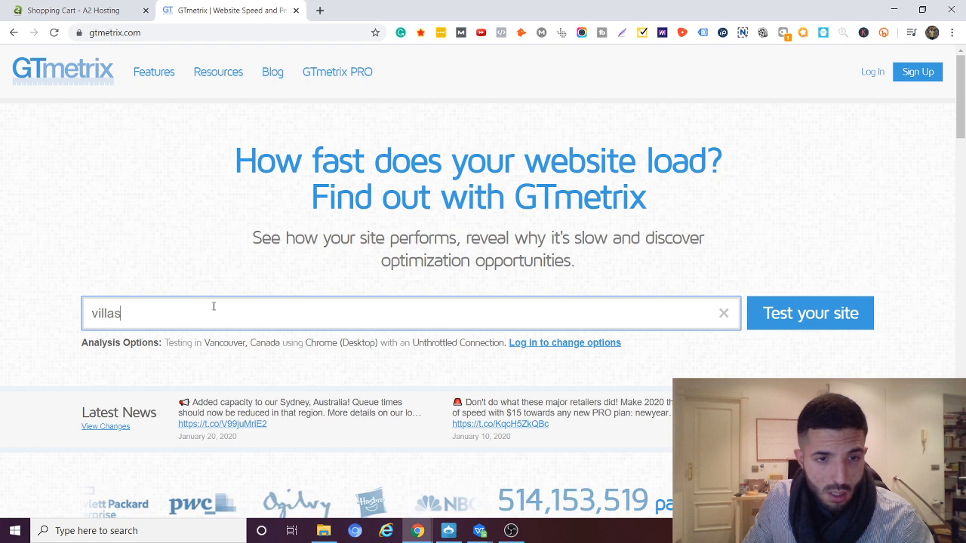
text(in)
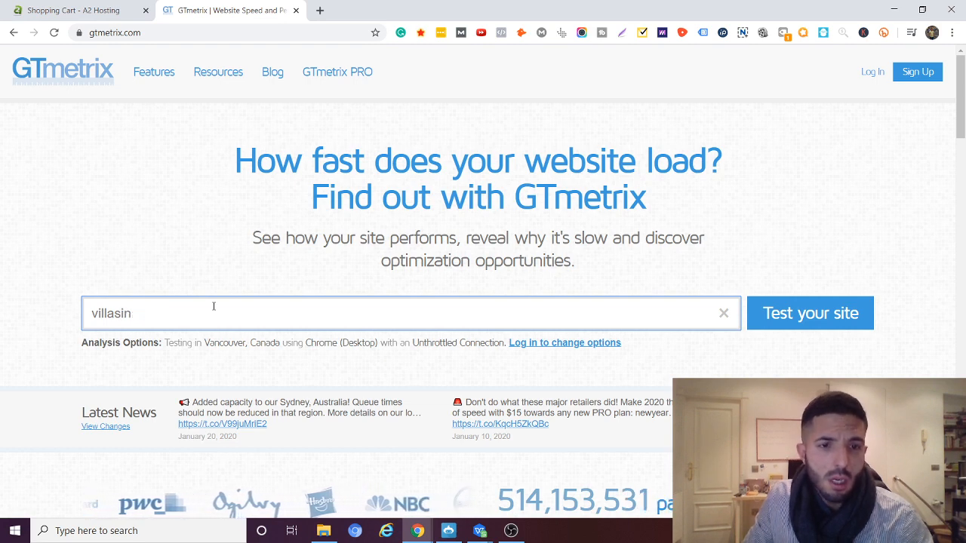
text(spain)
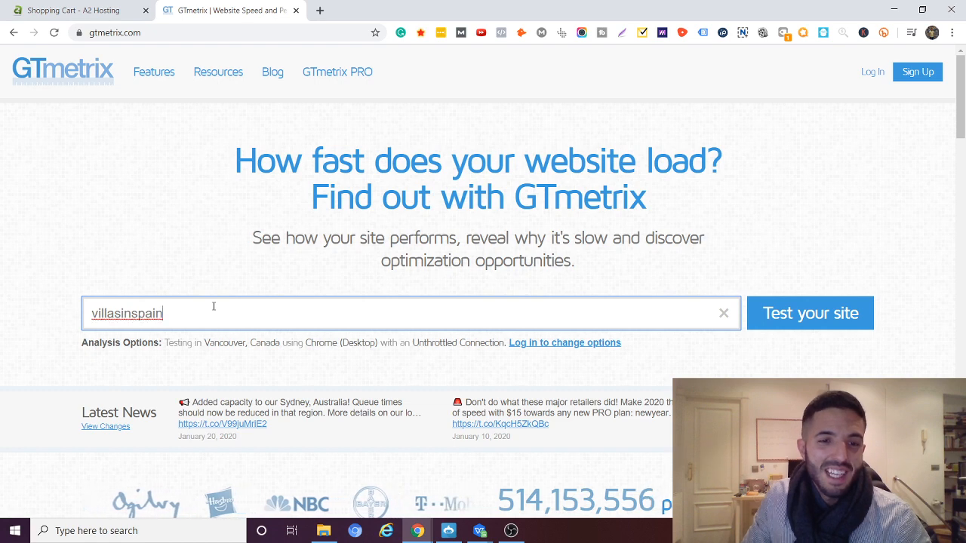
text(.com)
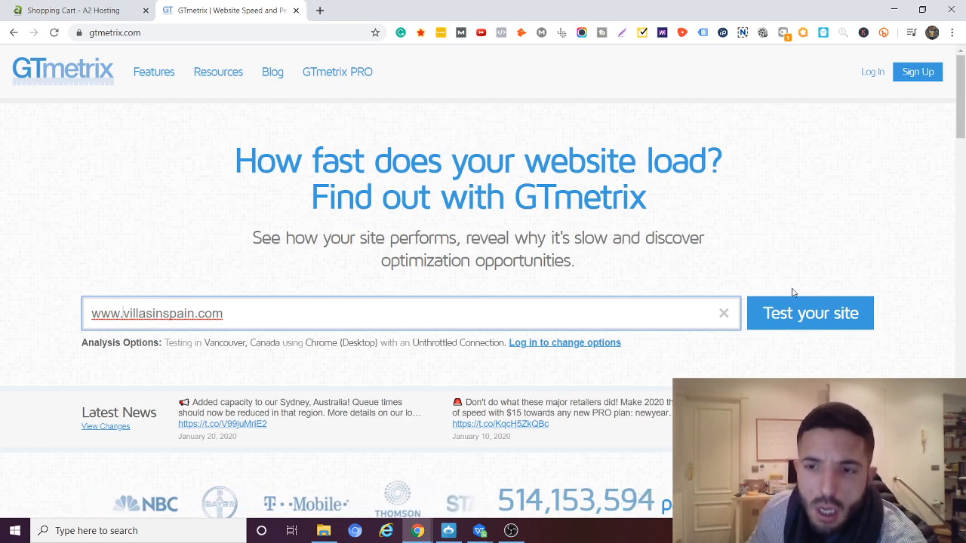
click(809, 312)
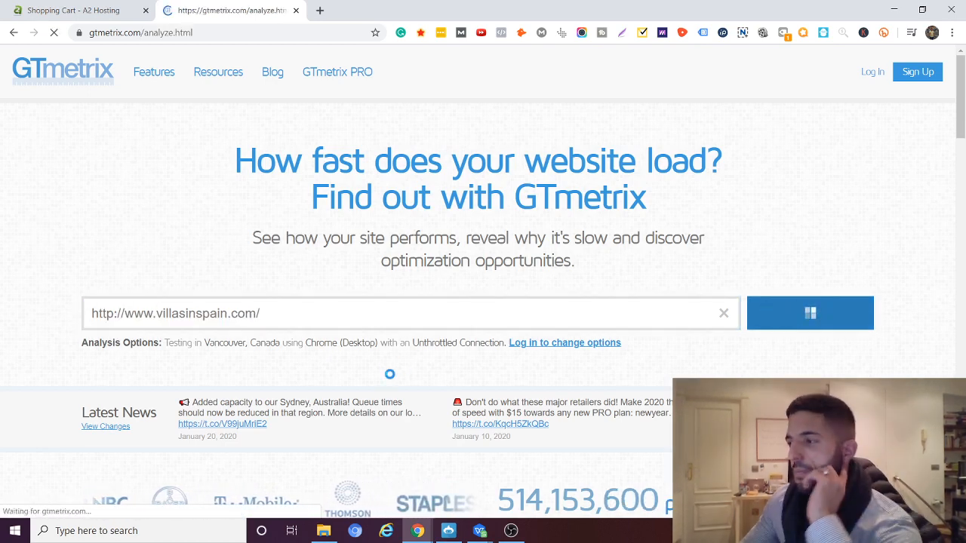
click(809, 312)
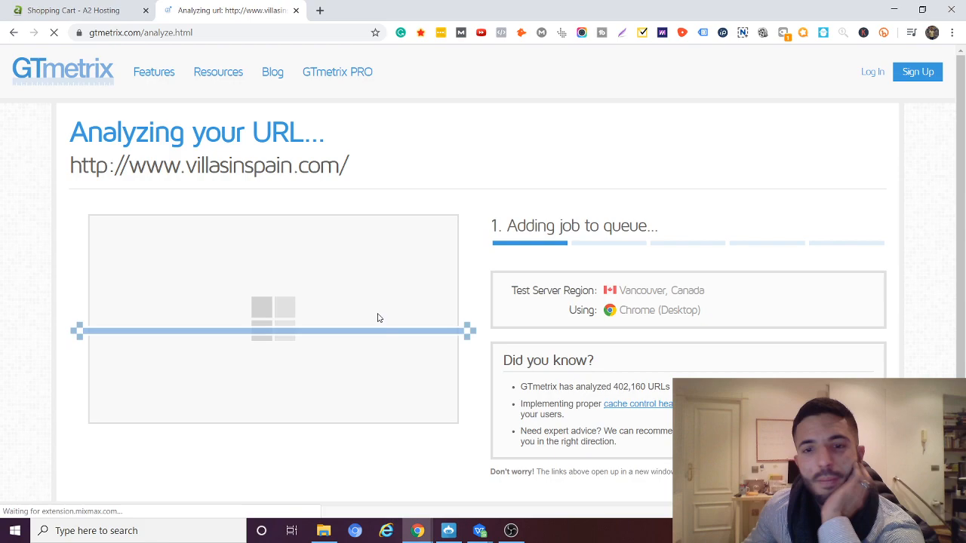
Check on the running GTmetrix analysis, then return to the A2 Hosting cart while it finishes
scroll(down, 3)
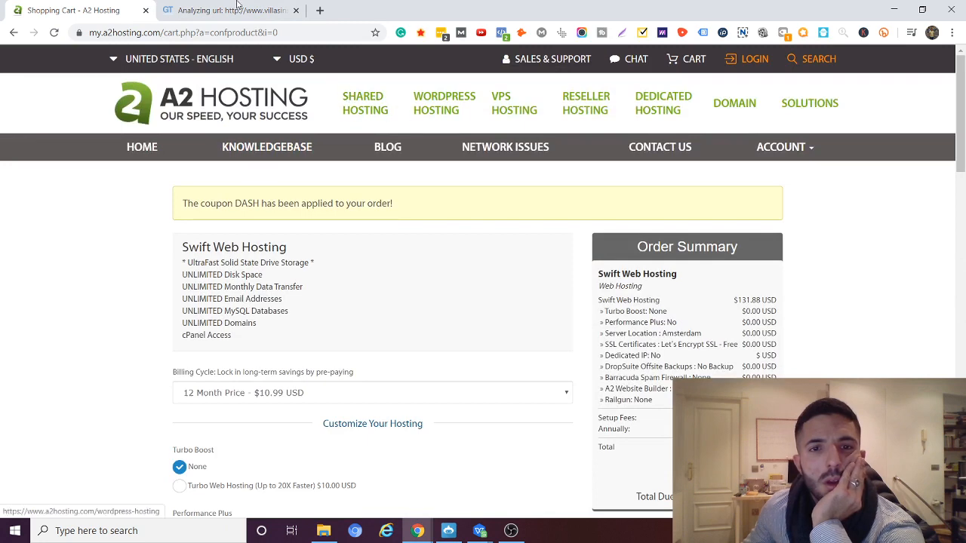
click(234, 9)
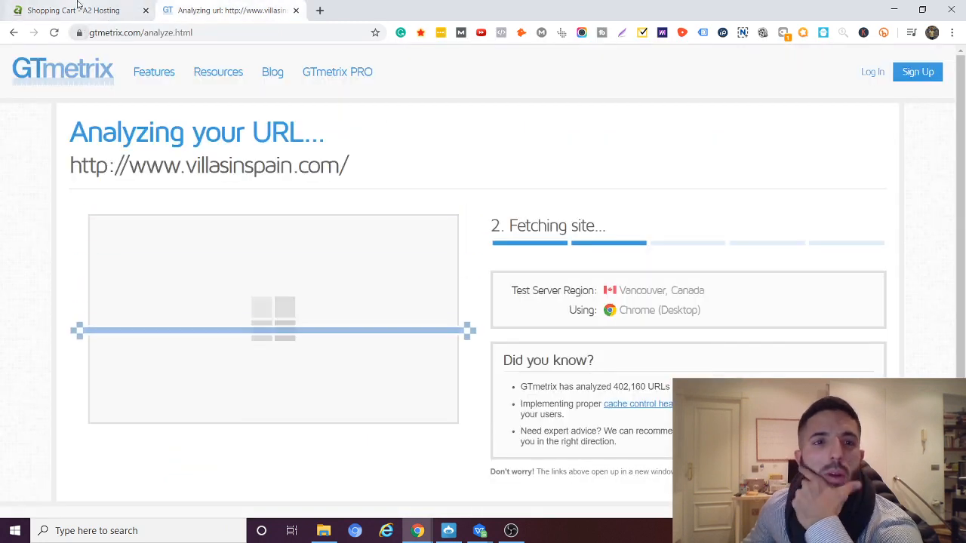
click(72, 10)
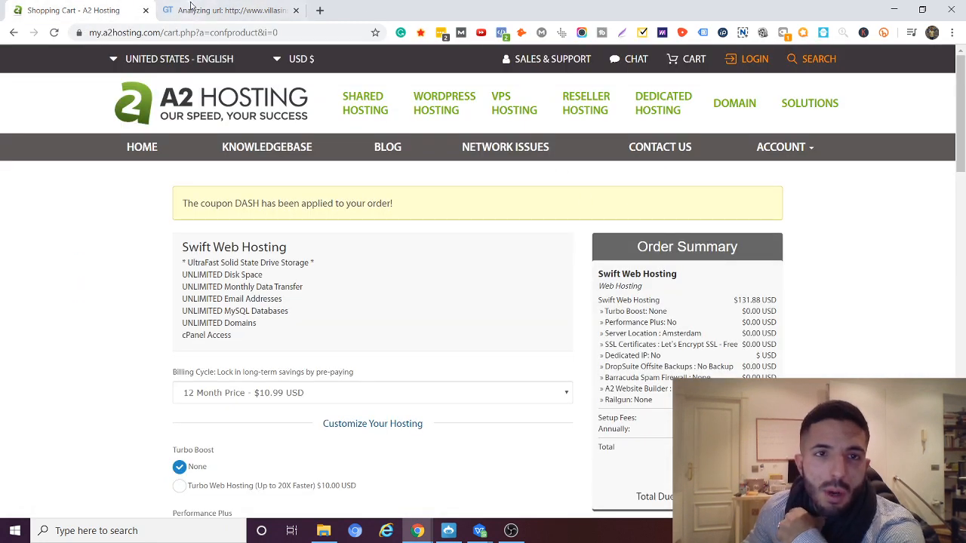
mouse_move(513, 174)
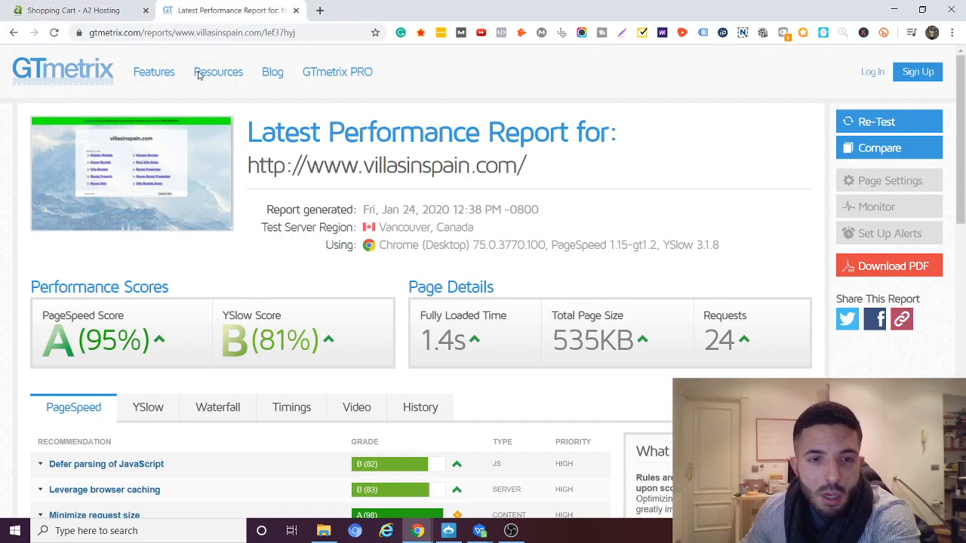
scroll(down, 3)
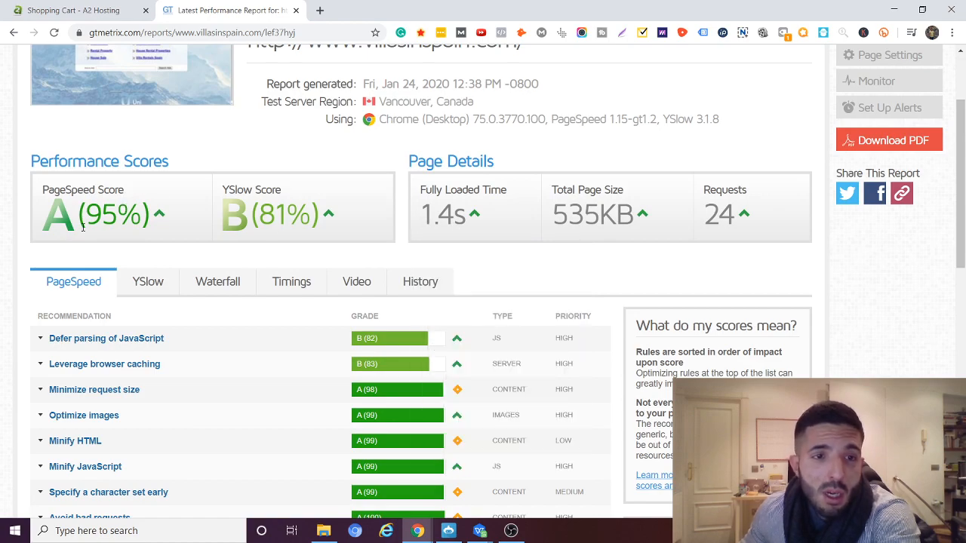
scroll(down, 3)
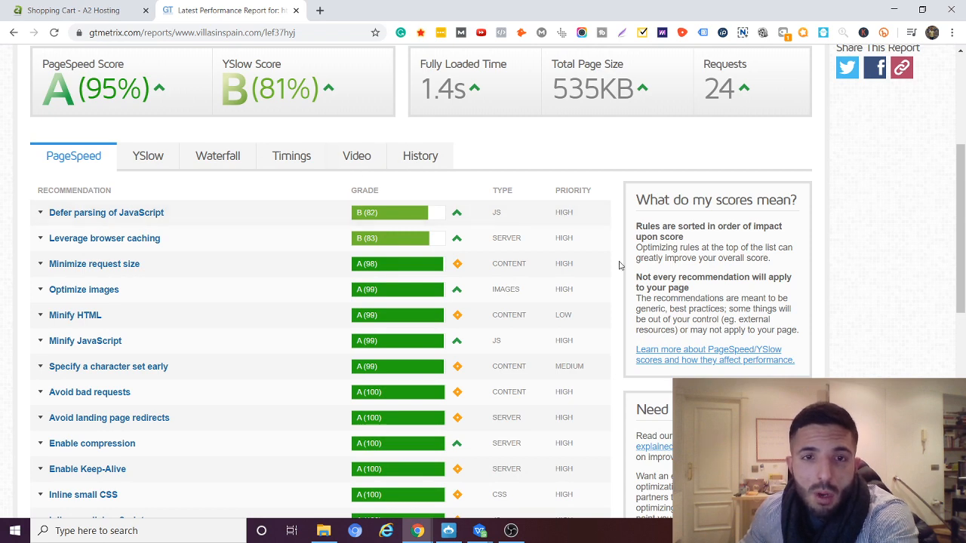
mouse_move(277, 200)
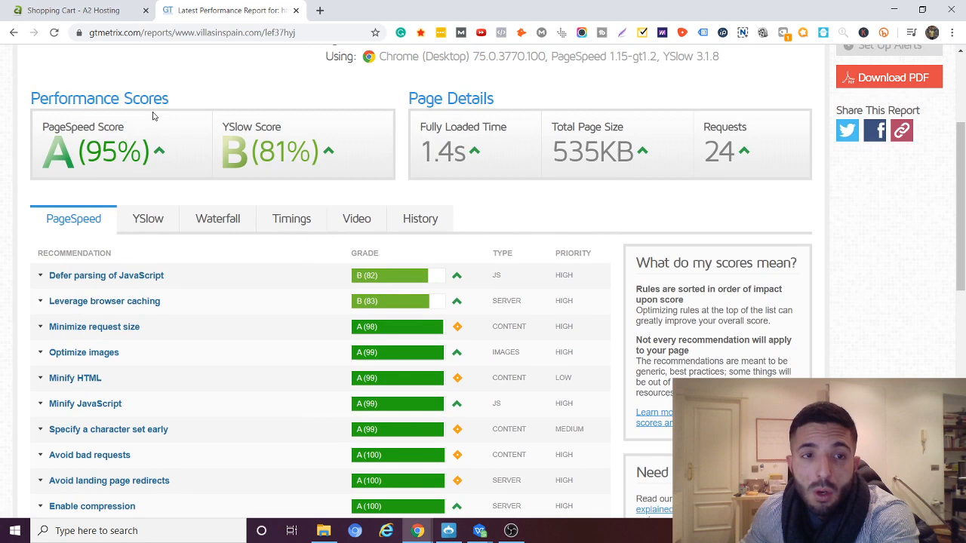
scroll(down, 3)
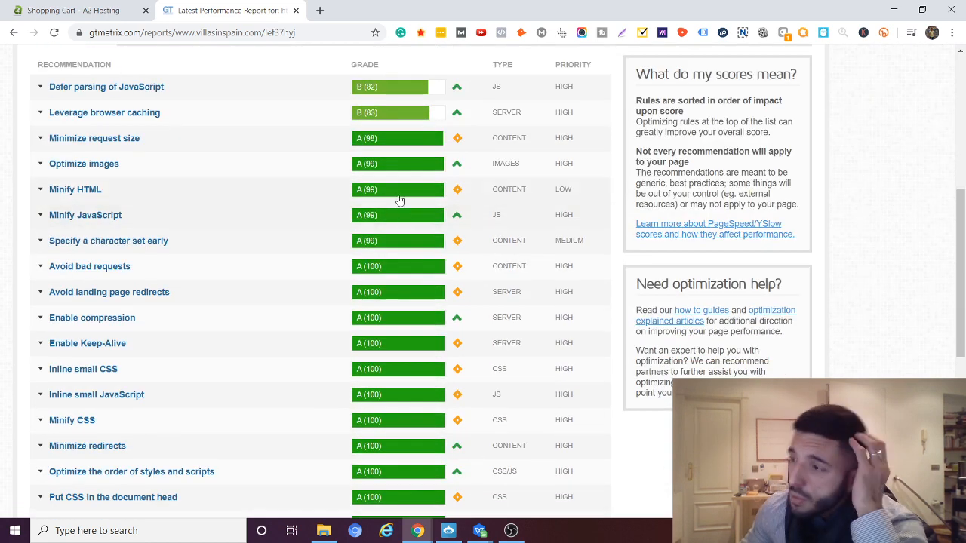
mouse_move(356, 151)
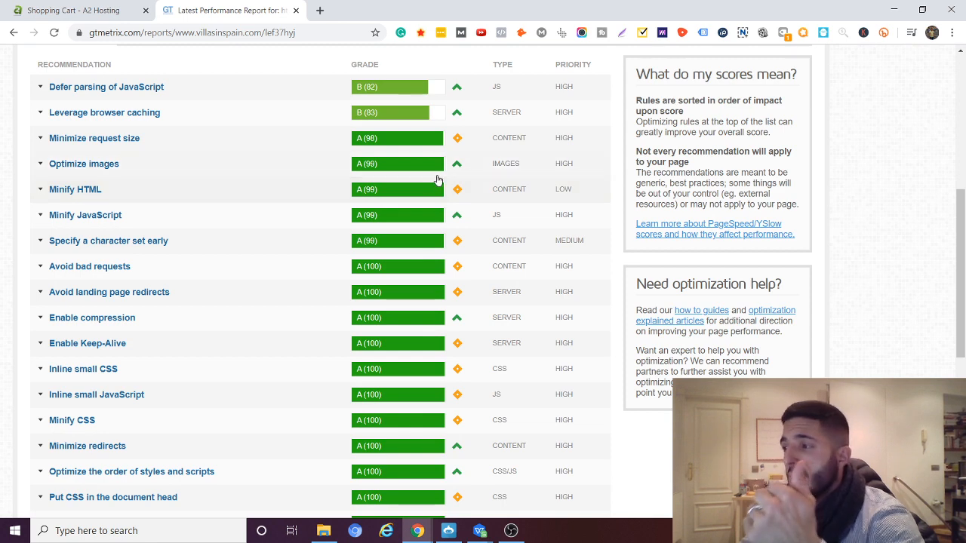
mouse_move(441, 178)
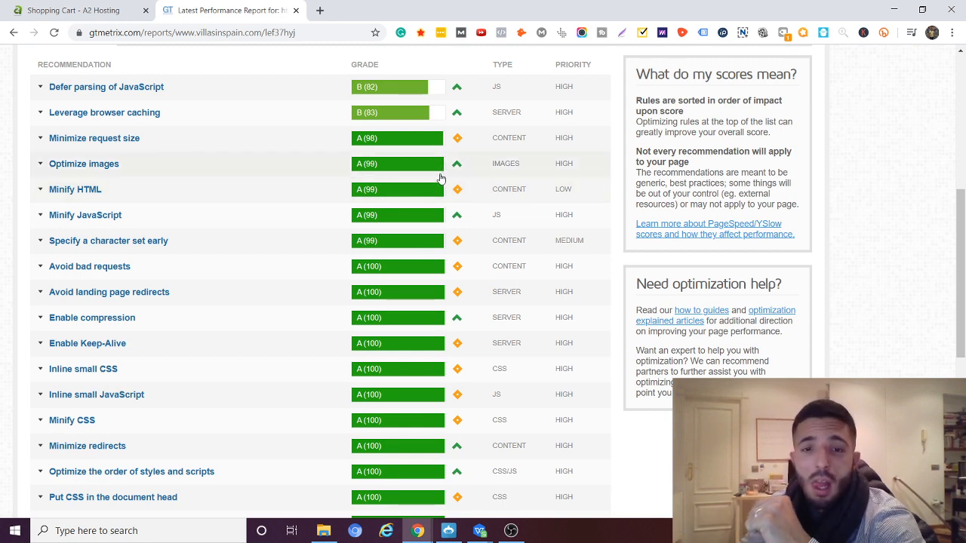